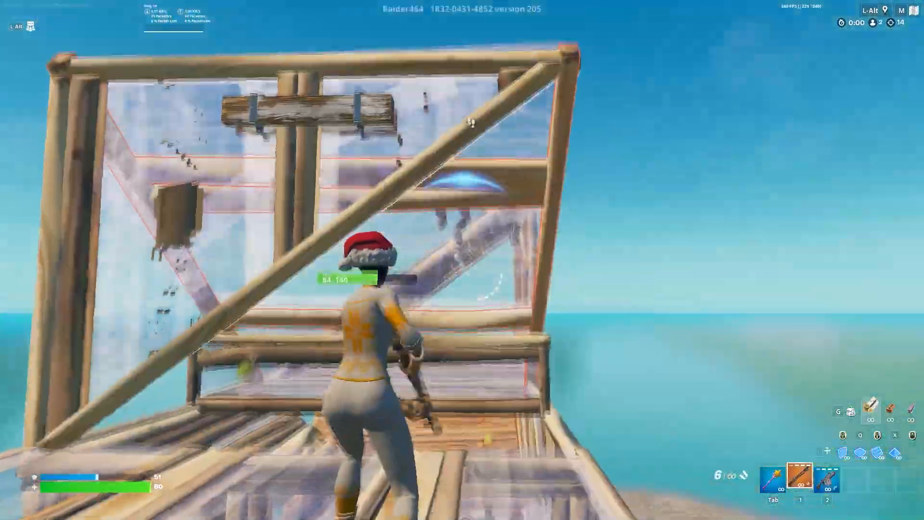
Step: Leave Fortnite and return to the desktop with the FPS Boost pack folder
left_click(462, 262)
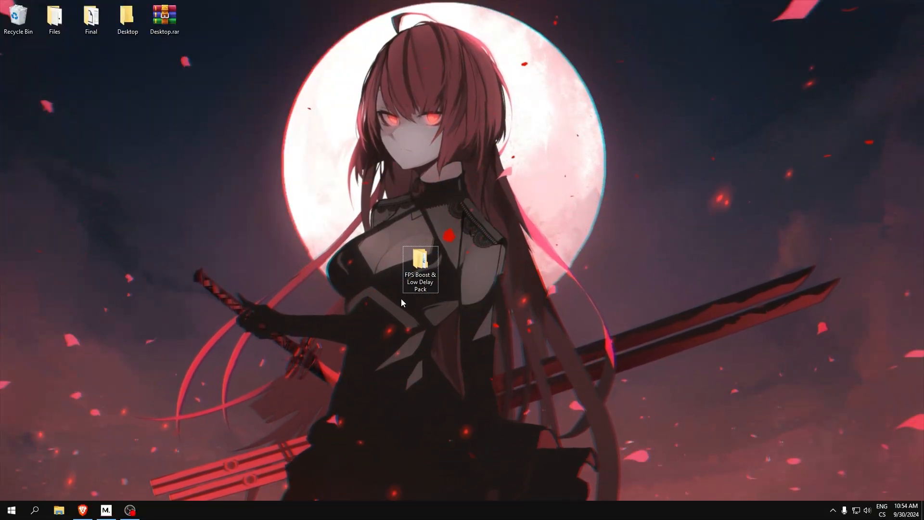
Step: Open the pack's Cleanup folder and bring up actions for the log-file deletion script
double_click(420, 269)
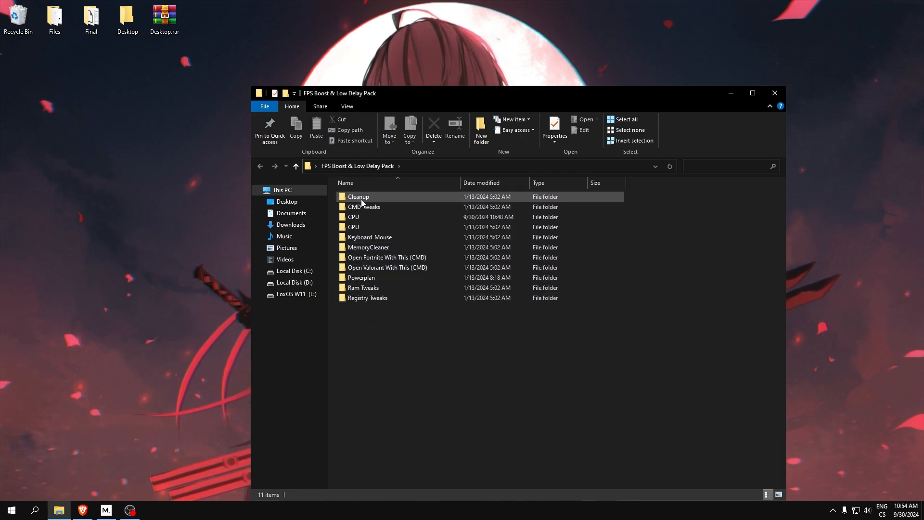
double_click(358, 197)
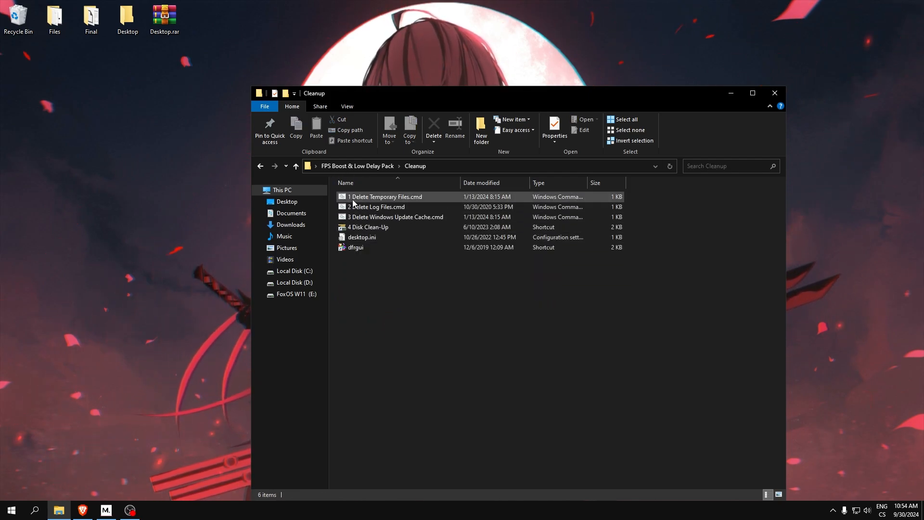
mouse_move(375, 197)
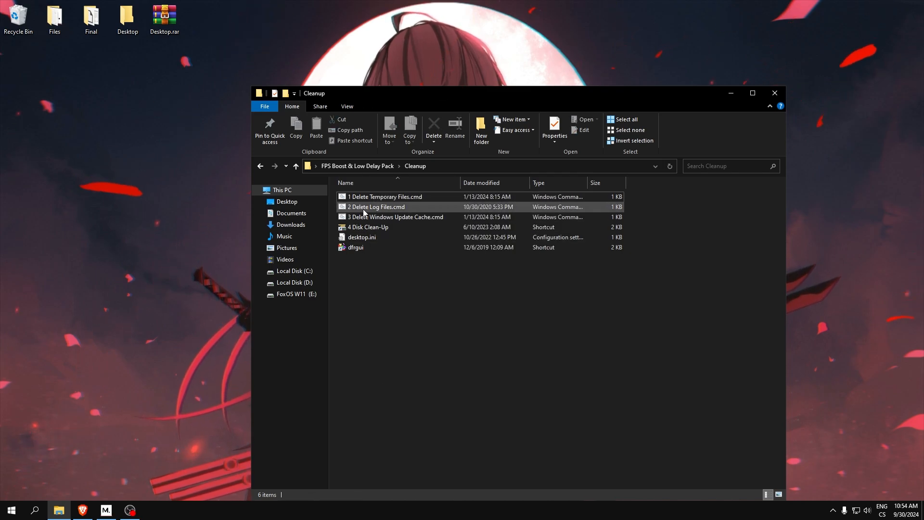
right_click(395, 216)
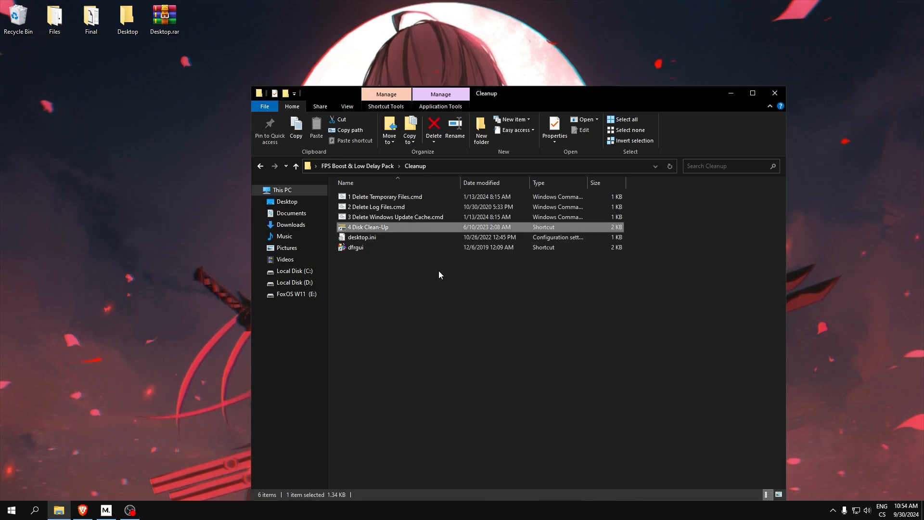
Step: Run Disk Clean-Up on drive C:, tick all file categories (~1.36 GB) and permanently delete them
double_click(368, 227)
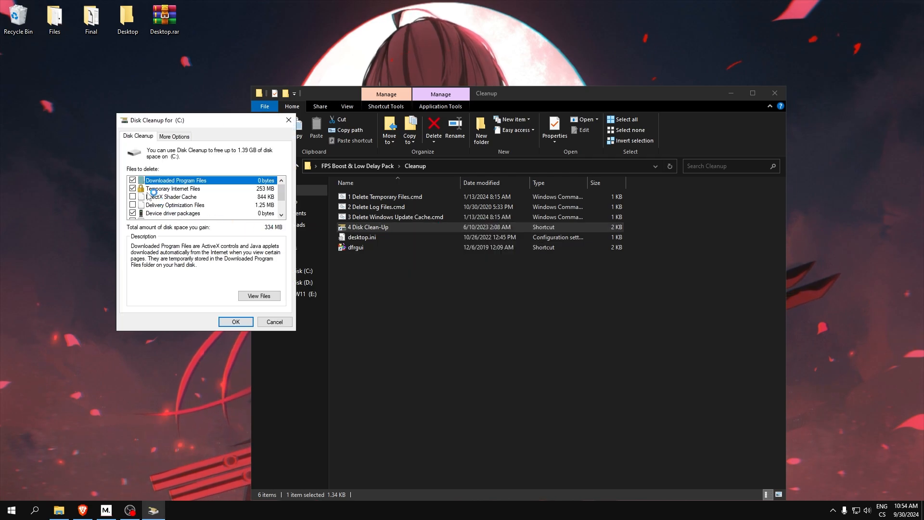
scroll("down", 3)
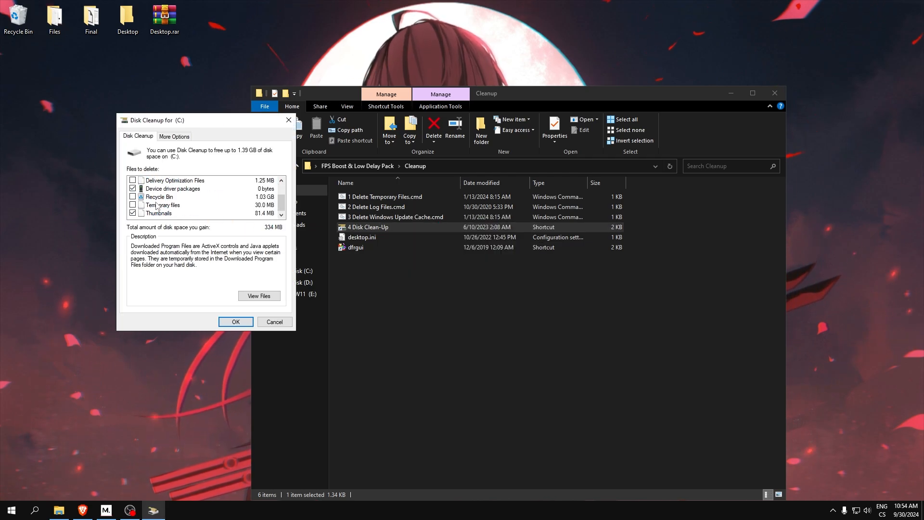
left_click(132, 204)
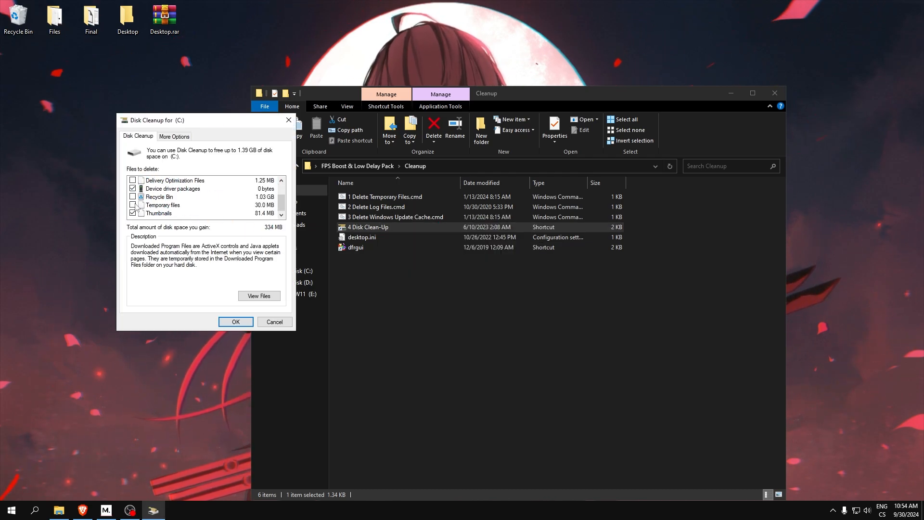
left_click(131, 196)
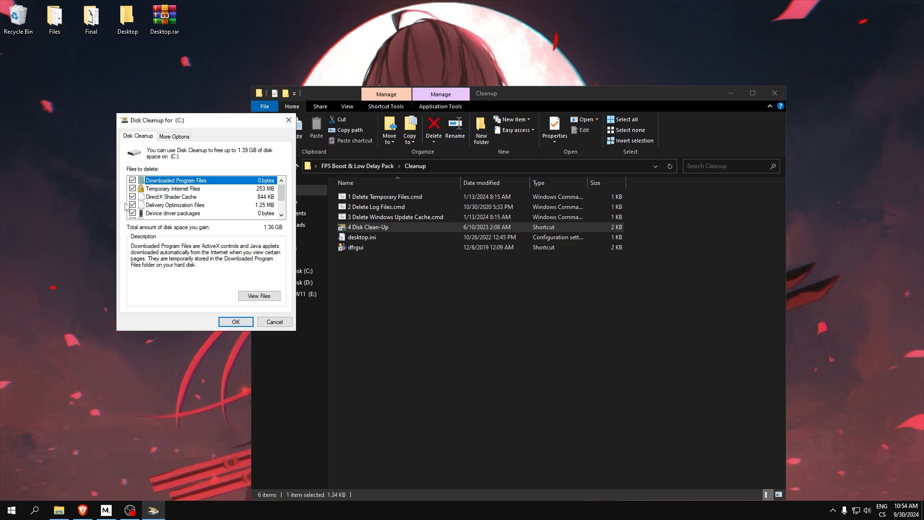
left_click(234, 322)
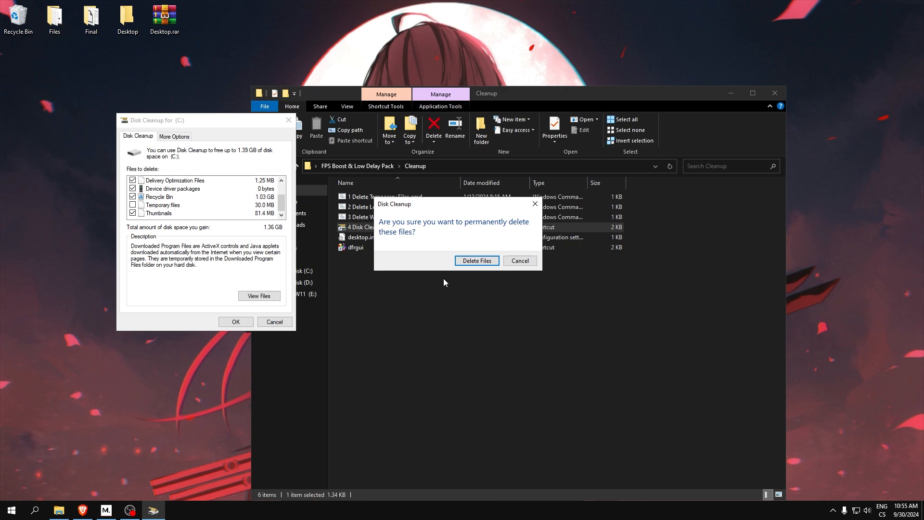
left_click(476, 261)
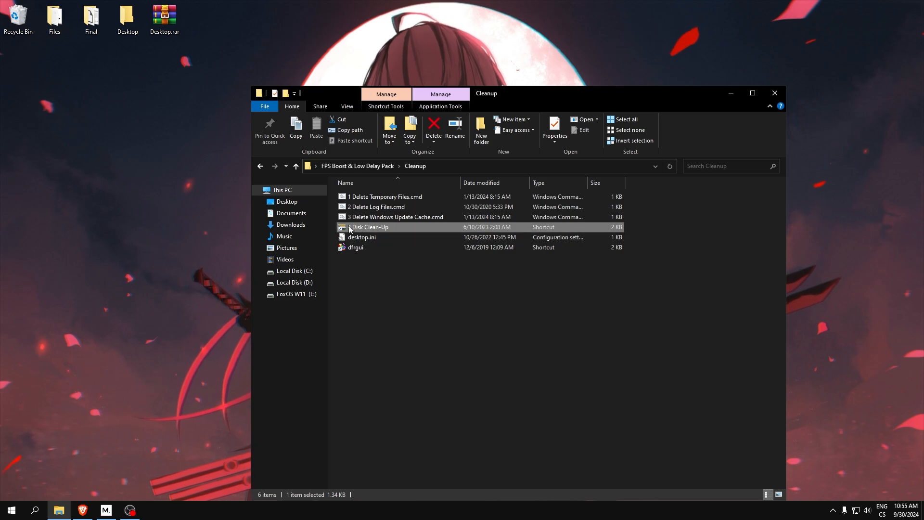
Step: Optimize drive C: with dfrgui until it reports OK, then close the optimizer
double_click(369, 227)
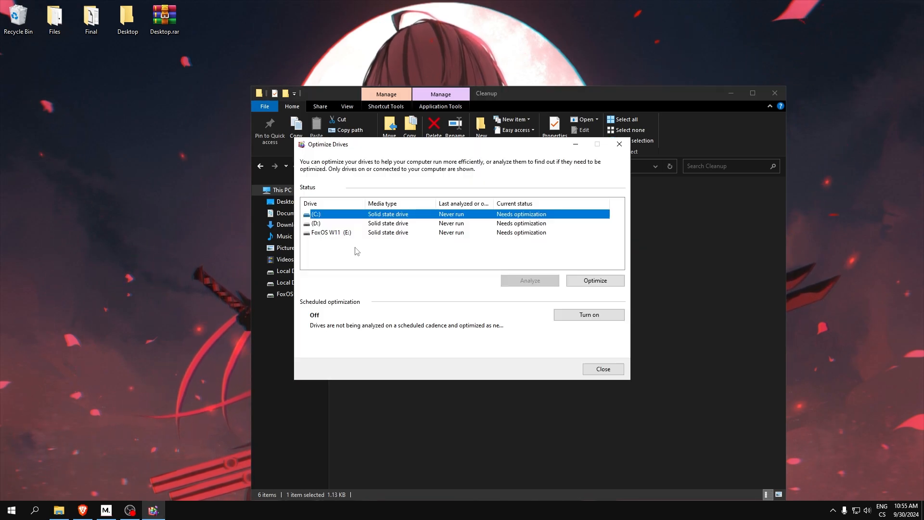
left_click_drag(412, 143, 406, 153)
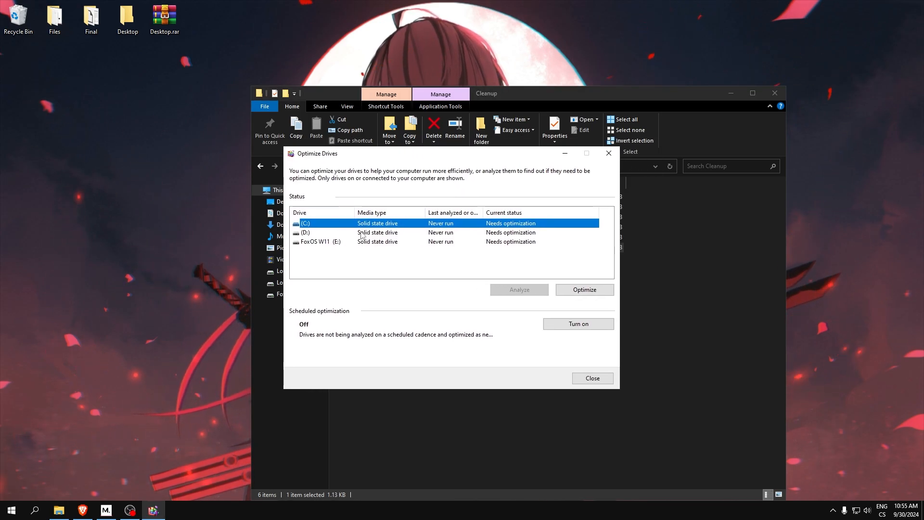
mouse_move(520, 279)
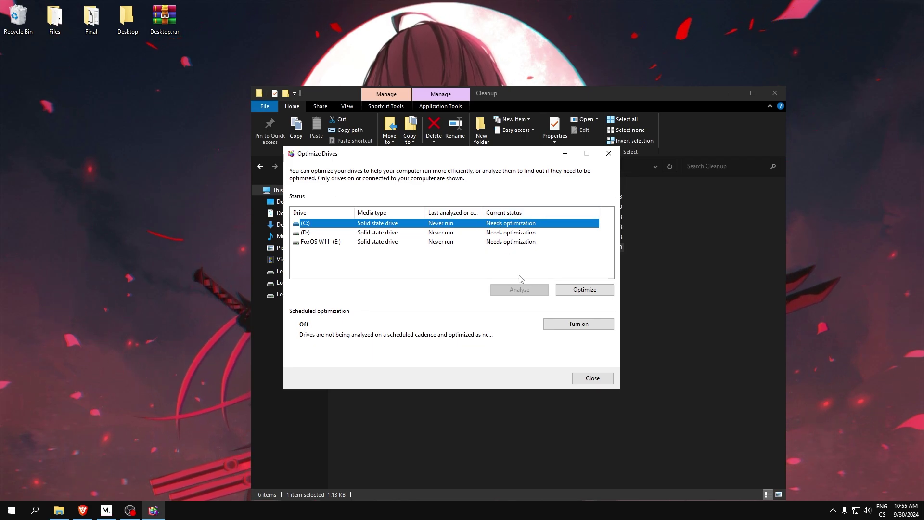
left_click(584, 290)
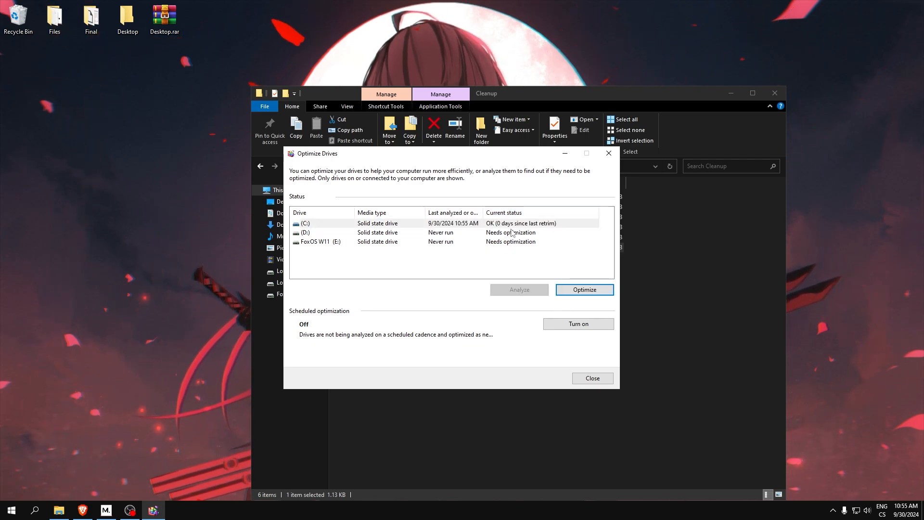
left_click(583, 290)
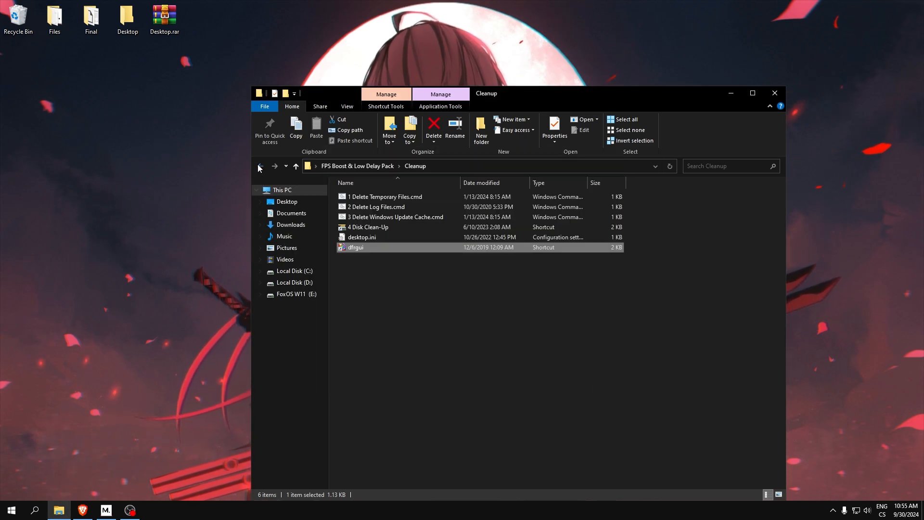
Step: Open CMD Tweaks and run the memory compression and process mitigation scripts as administrator
left_click(260, 166)
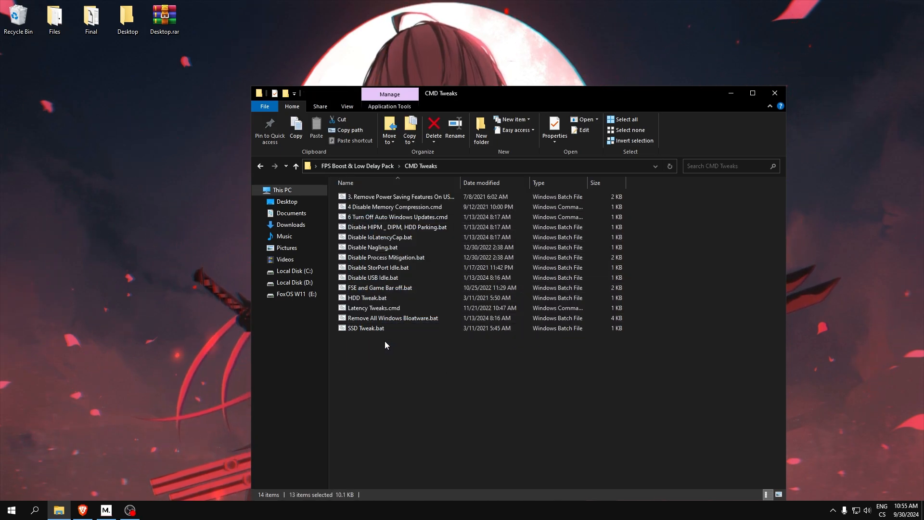
left_click(394, 227)
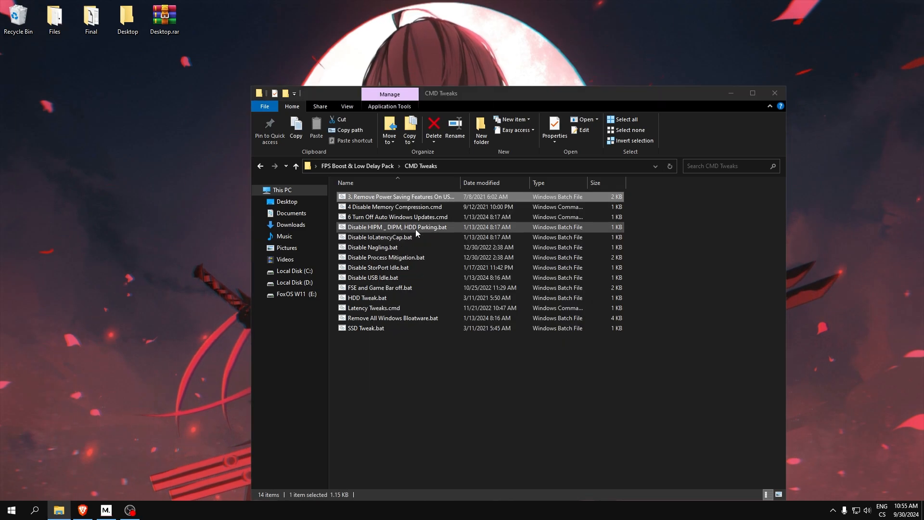
left_click(395, 206)
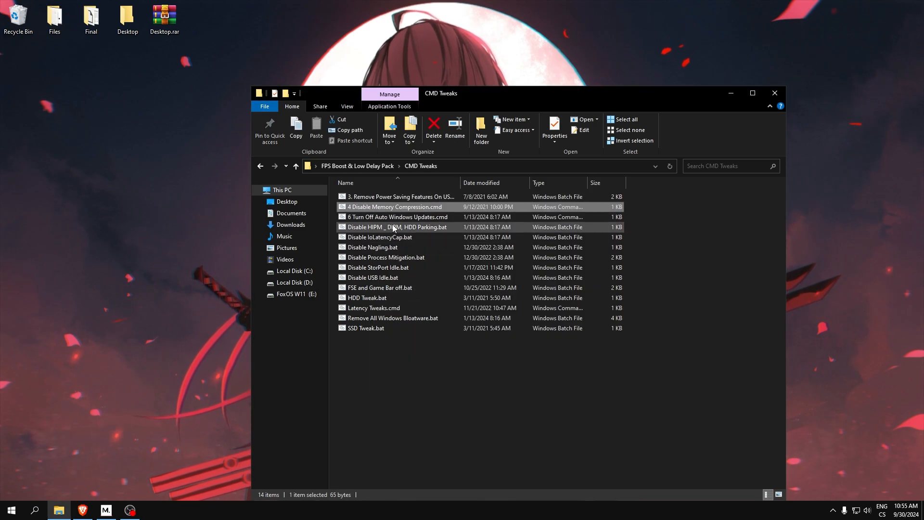
right_click(396, 227)
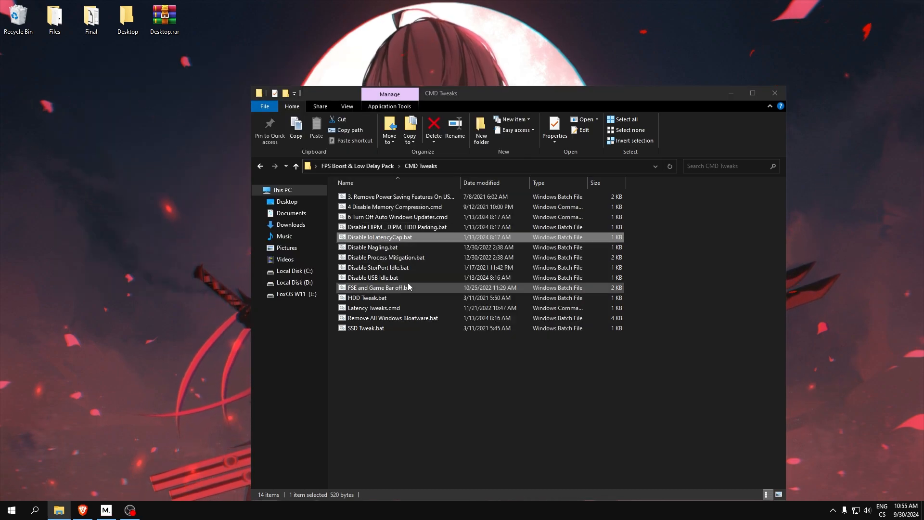
right_click(385, 256)
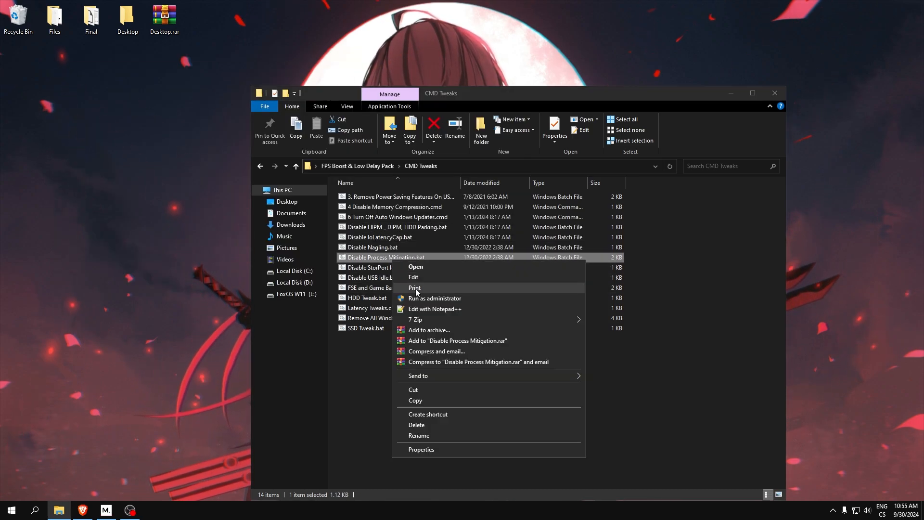
left_click(418, 435)
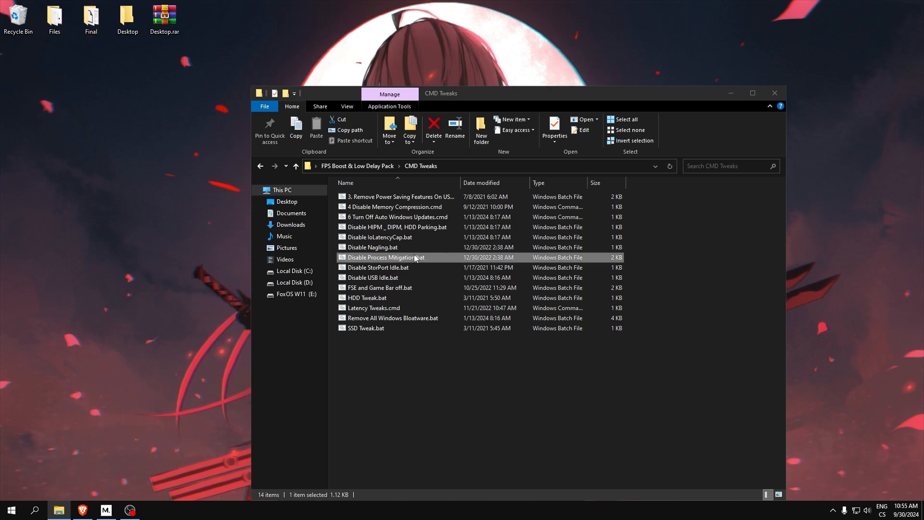
Step: Run the StorPort idle, HDD tweak and bloatware removal scripts as administrator
right_click(377, 267)
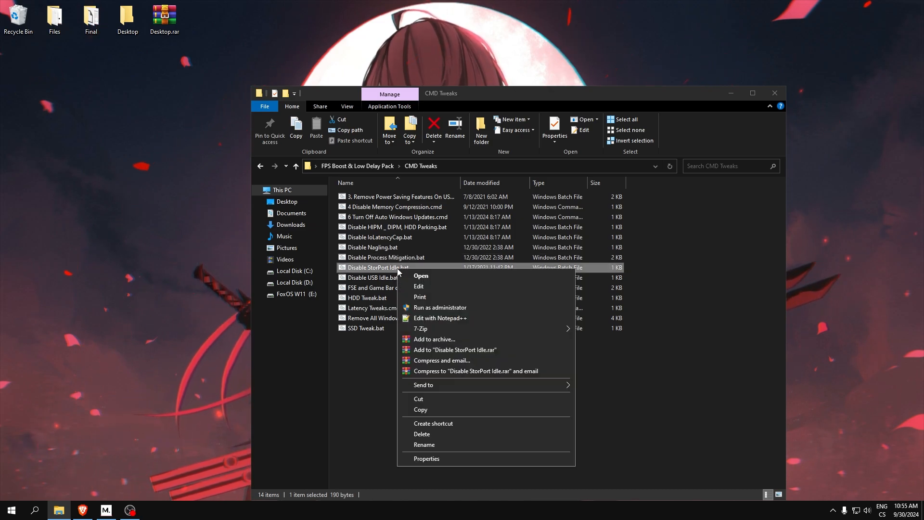
right_click(375, 277)
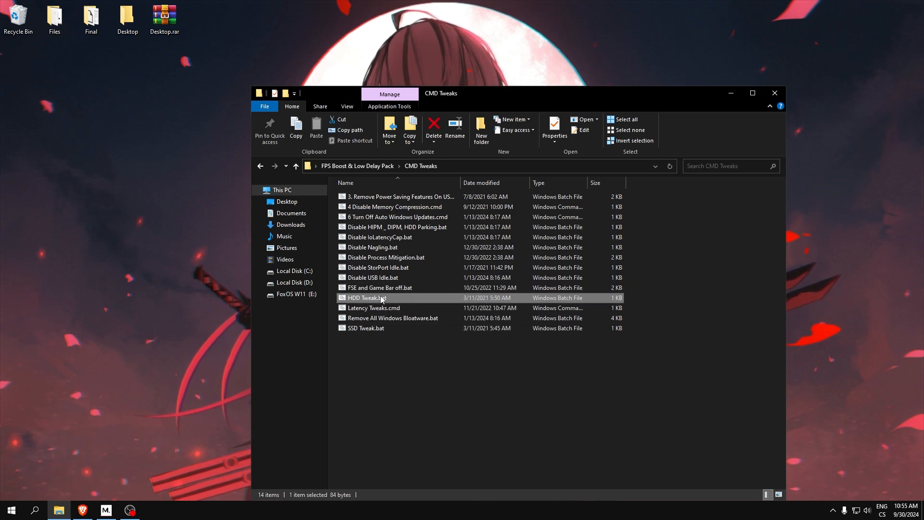
right_click(374, 308)
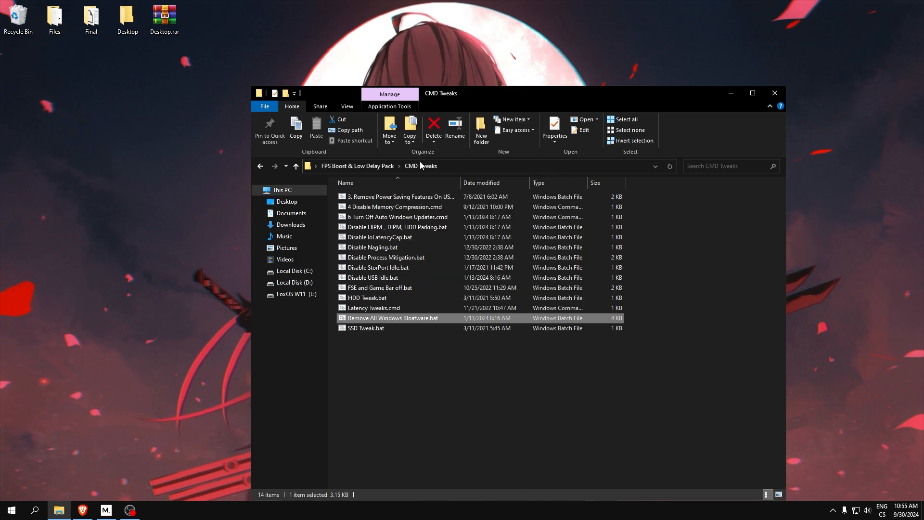
right_click(365, 327)
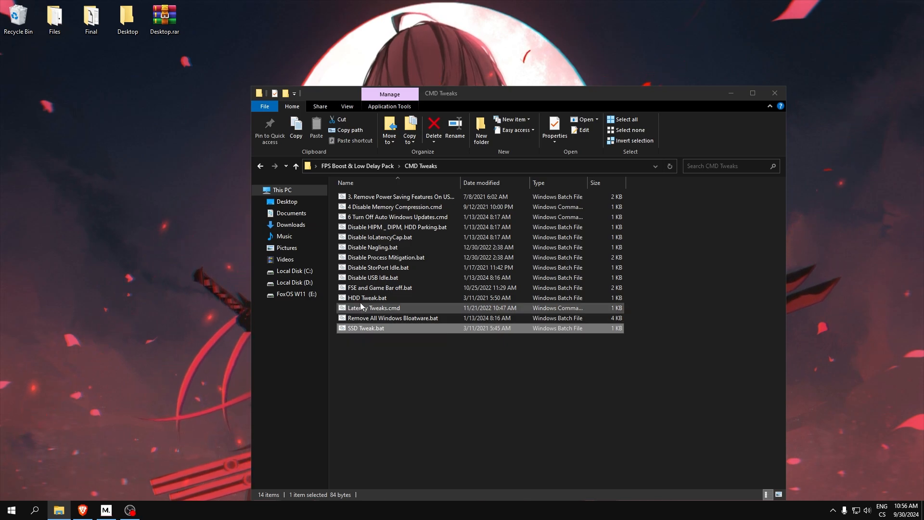
left_click(367, 298)
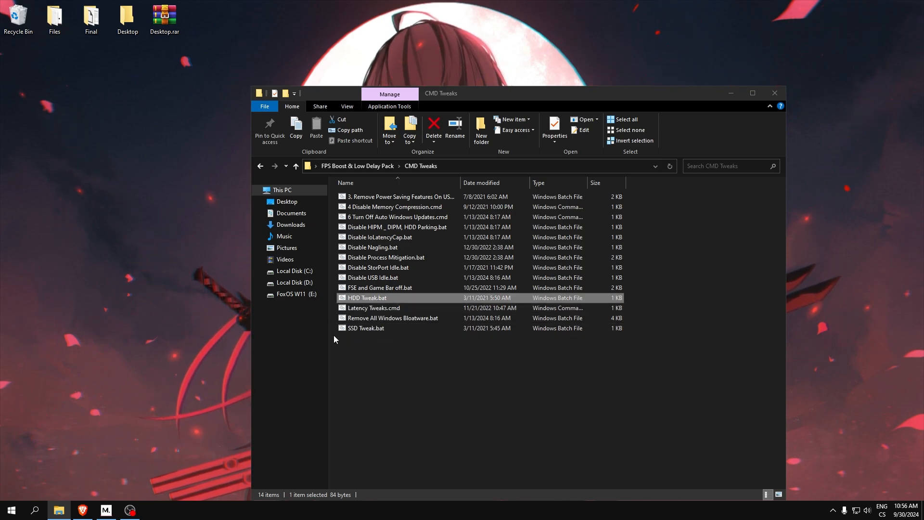
mouse_move(365, 317)
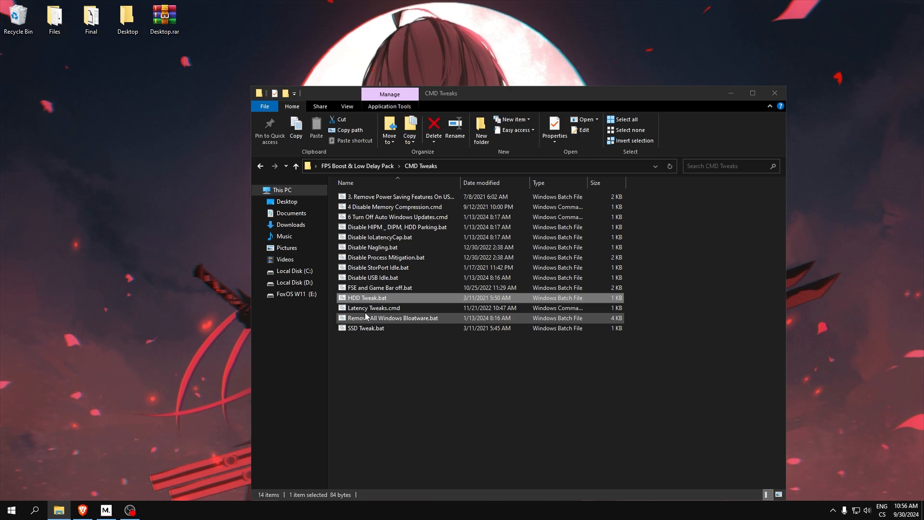
left_click(366, 327)
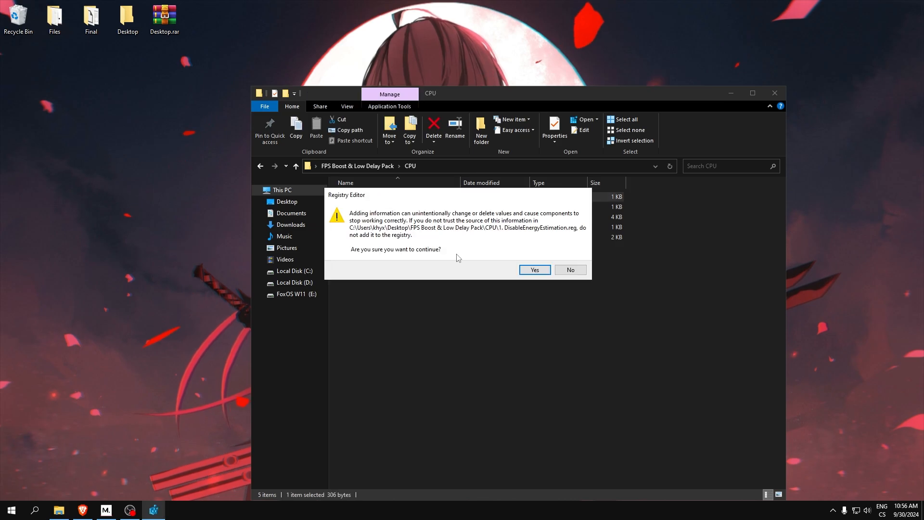
left_click(533, 270)
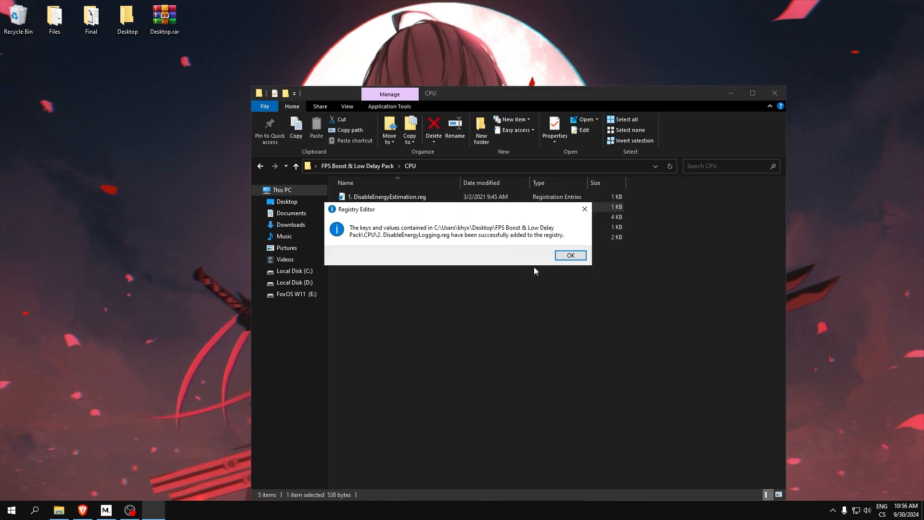
left_click(569, 254)
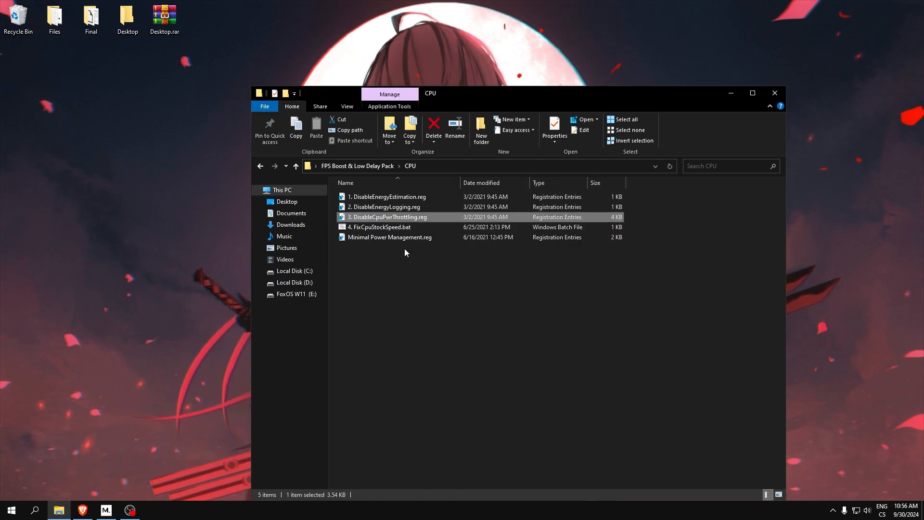
left_click(381, 227)
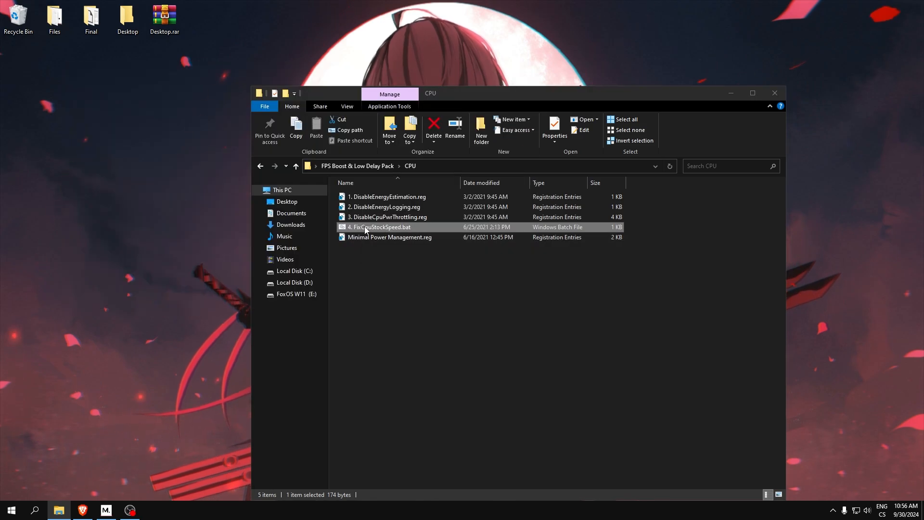
mouse_move(380, 227)
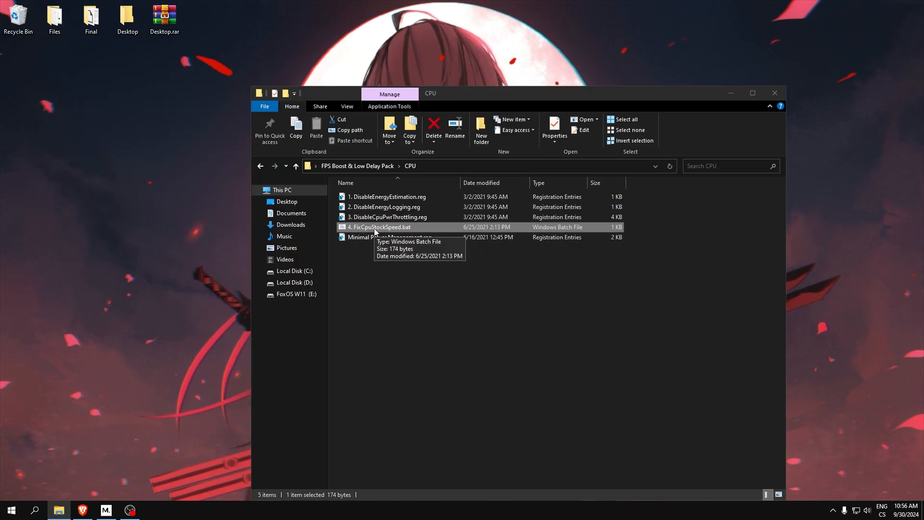
left_click(390, 237)
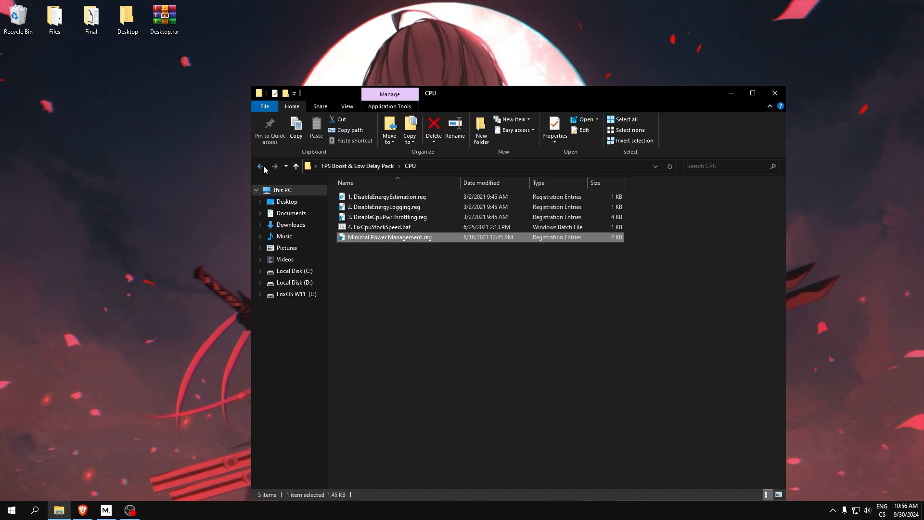
Step: Launch NVIDIA Profile Inspector from the GPU folder and dismiss the Disable_Preemption message
left_click(261, 166)
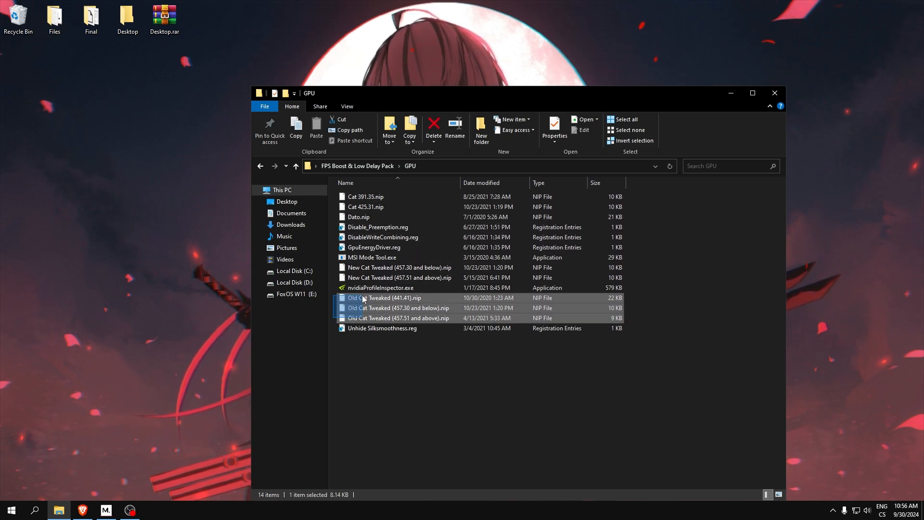
left_click(398, 277)
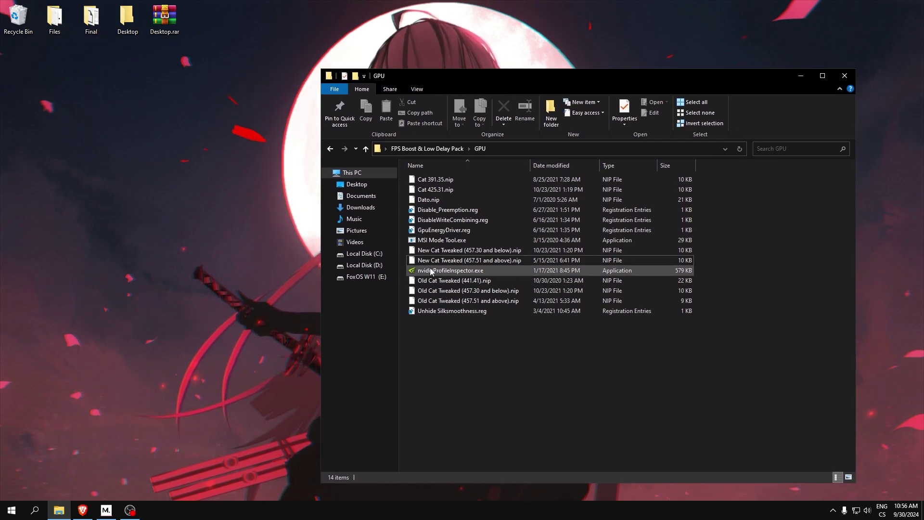
left_click(451, 269)
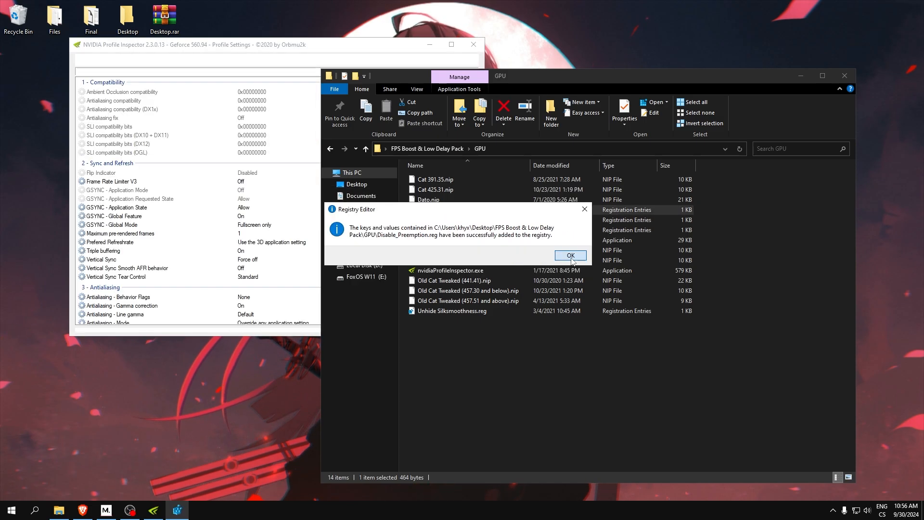
left_click(569, 254)
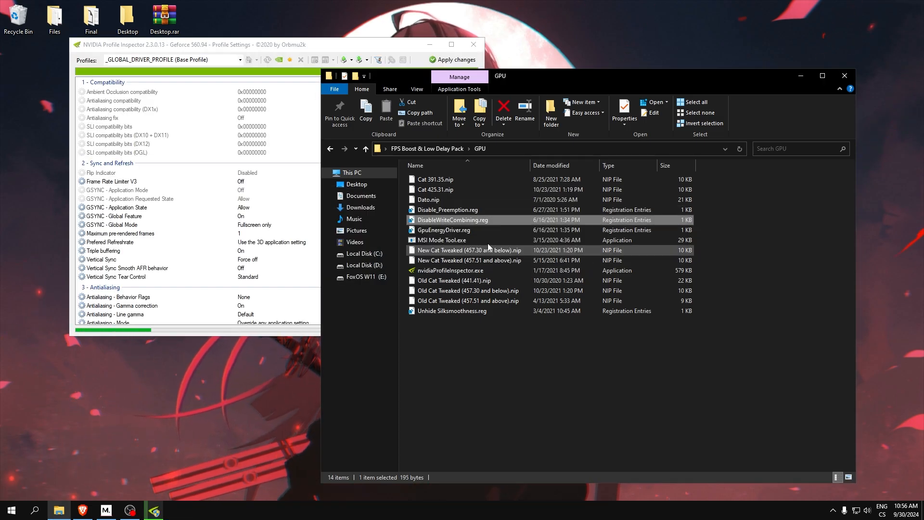
left_click(442, 230)
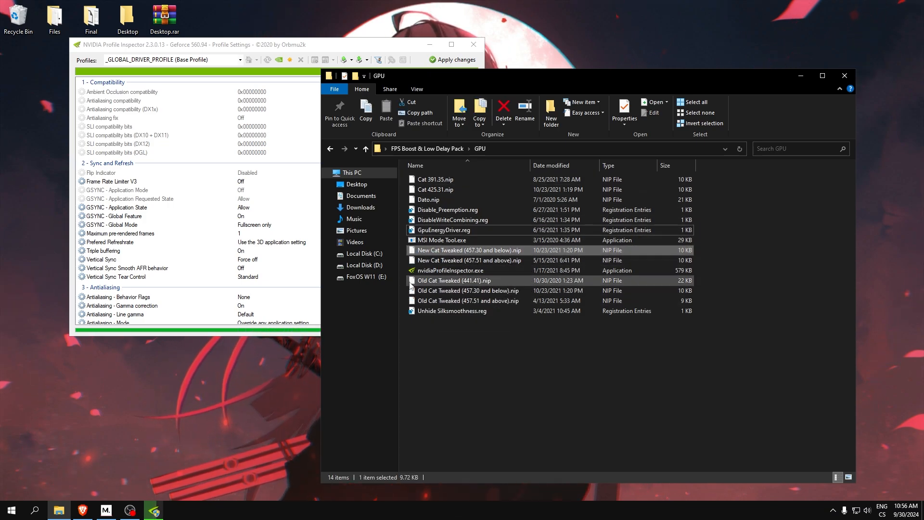
Step: Import the New Cat Tweaked profiles (457.30 and below, 457.51 and above) into the global driver profile
left_click(451, 269)
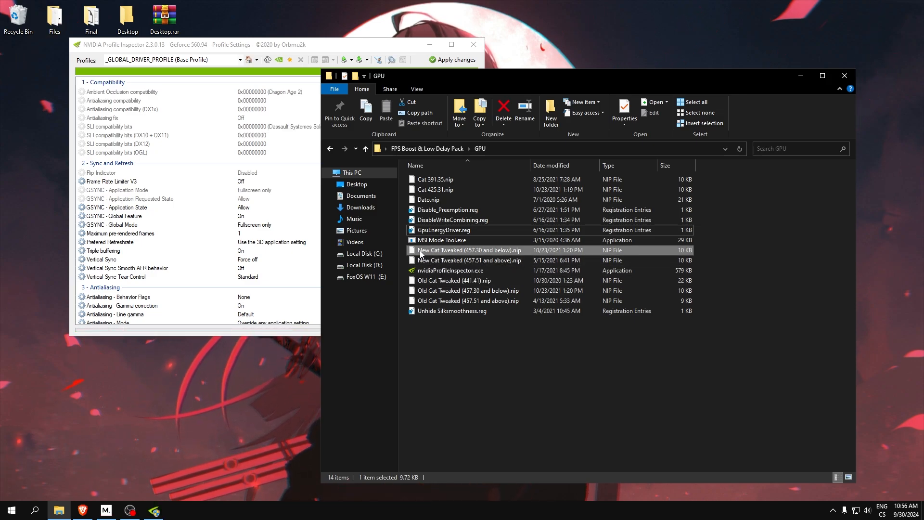
mouse_move(434, 254)
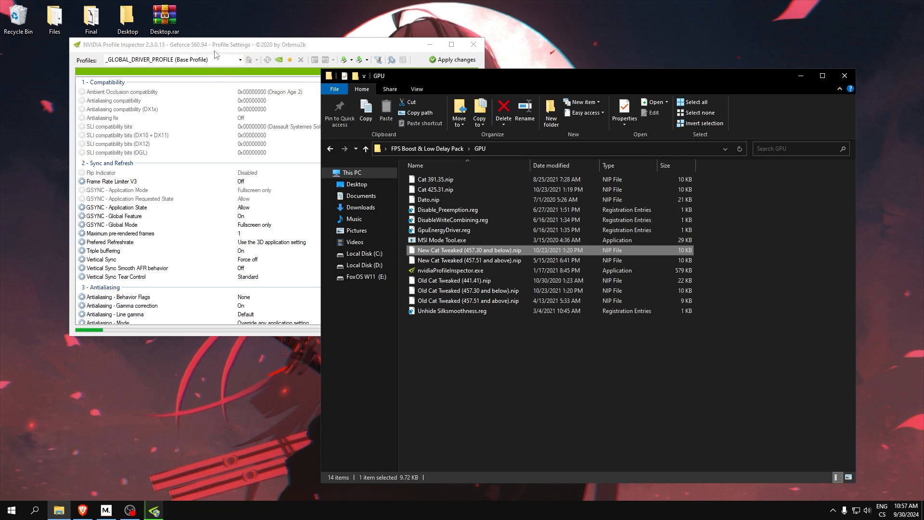
left_click(450, 270)
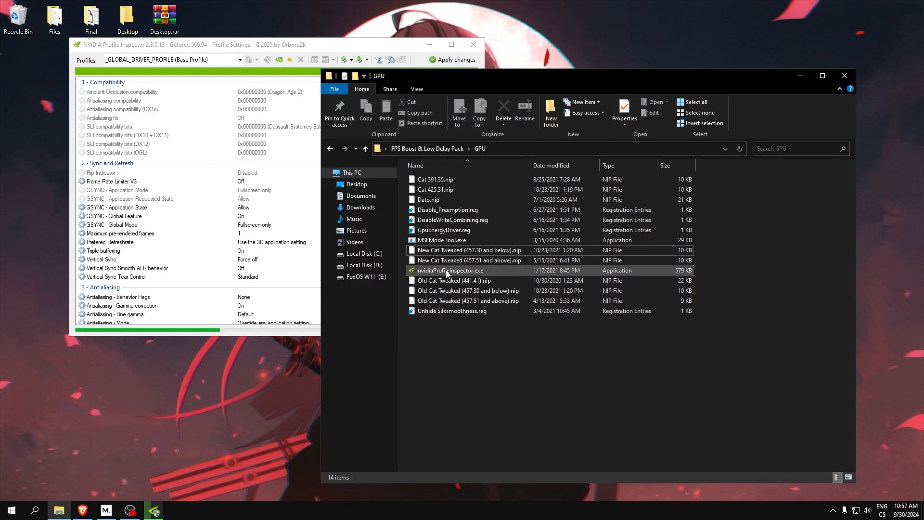
left_click(466, 260)
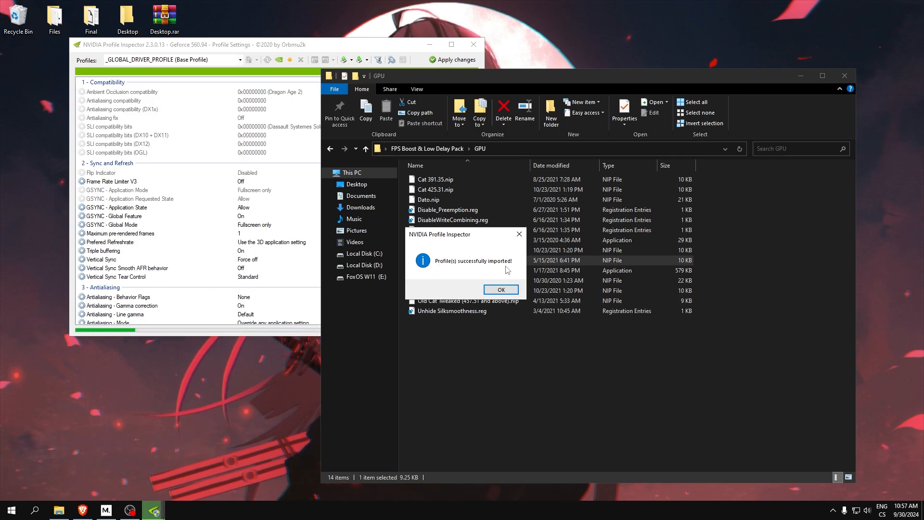
left_click(500, 290)
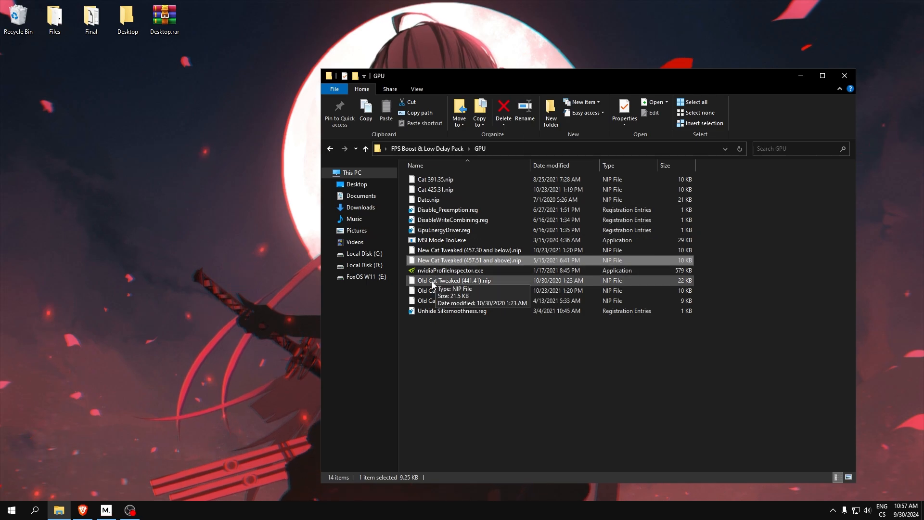
Step: Run MSI Mode Tool as administrator and confirm MSI mode with High priority for the GTX 1650
left_click(452, 311)
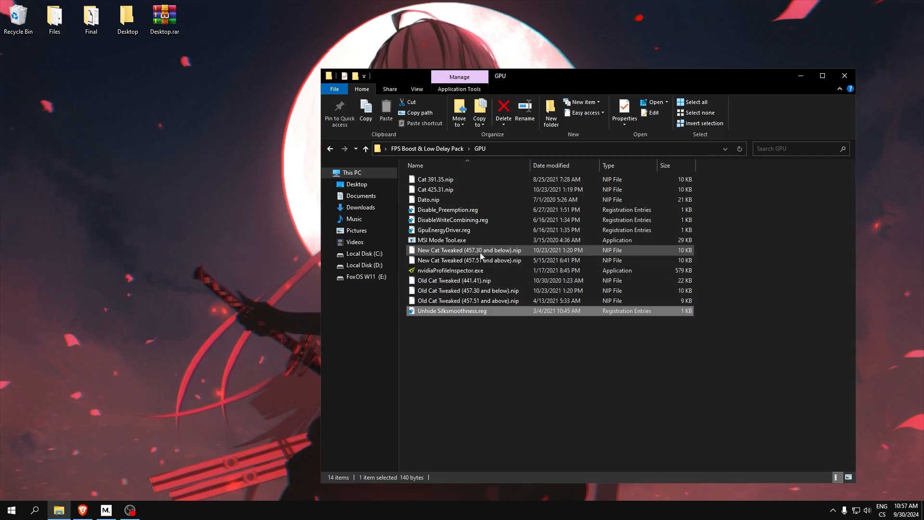
right_click(442, 239)
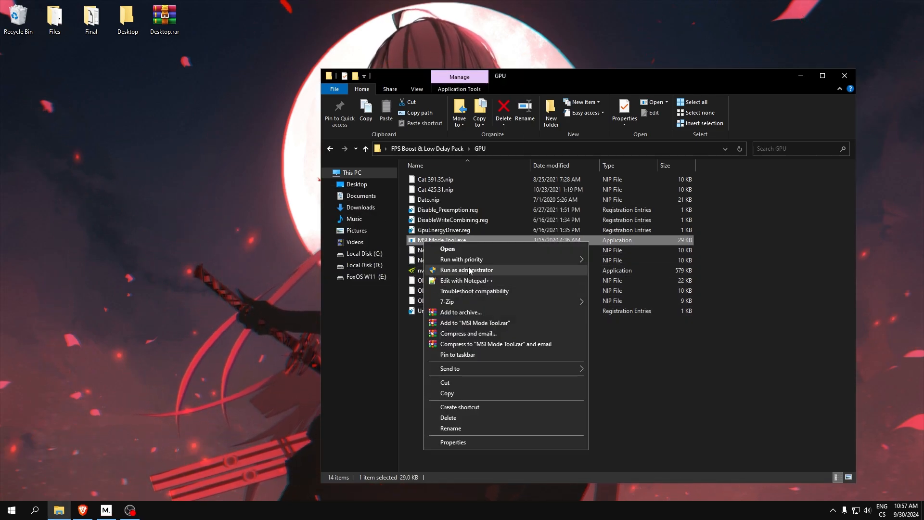
left_click(466, 270)
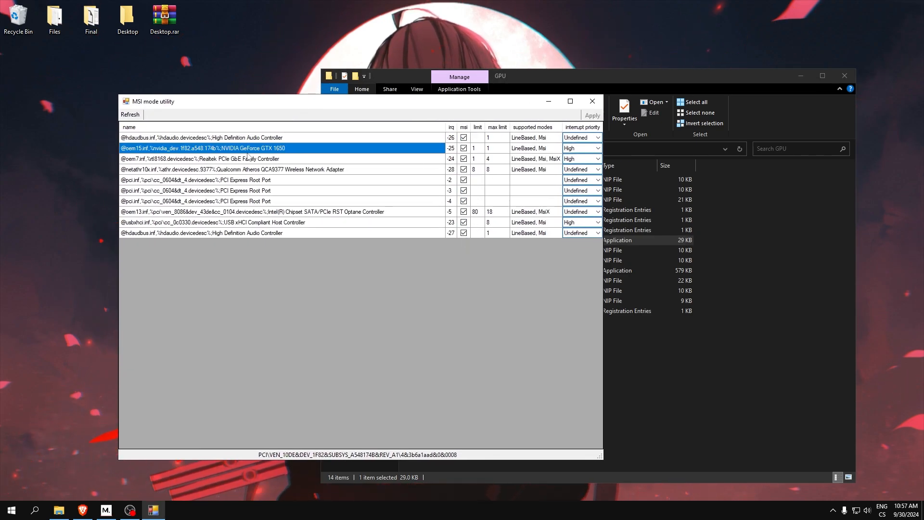
left_click(233, 170)
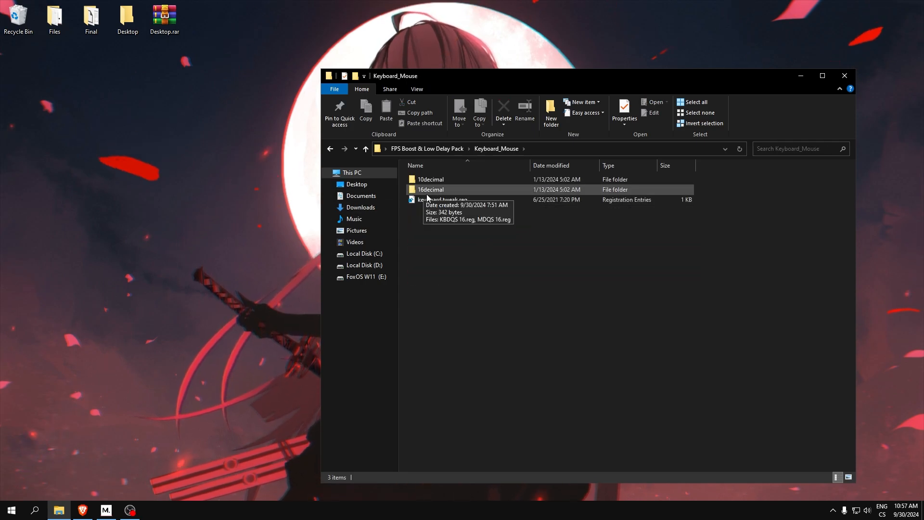
Step: Browse the Keyboard_Mouse registry files, look into the 10decimal folder and return
left_click(442, 199)
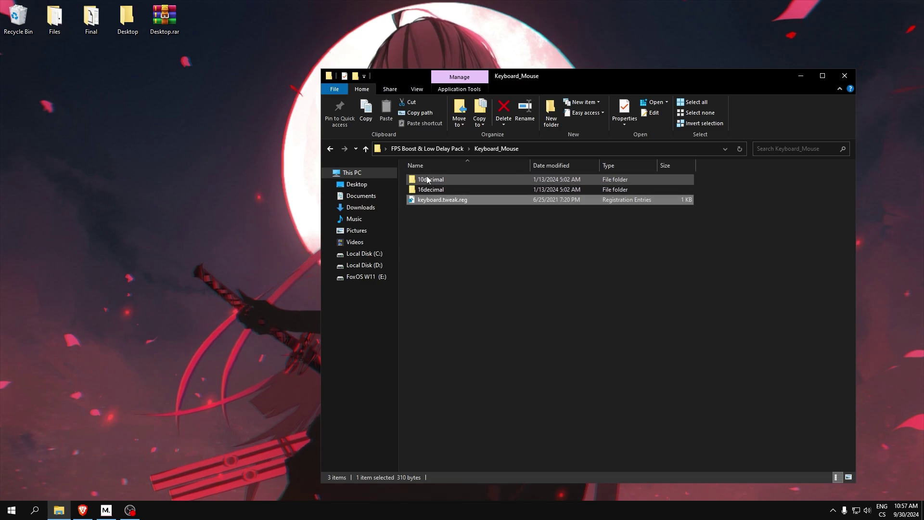
mouse_move(429, 179)
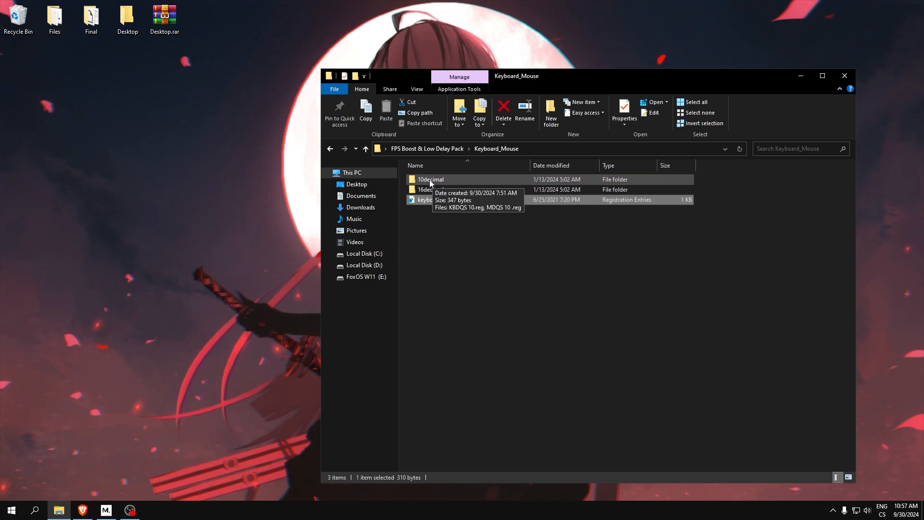
left_click(502, 109)
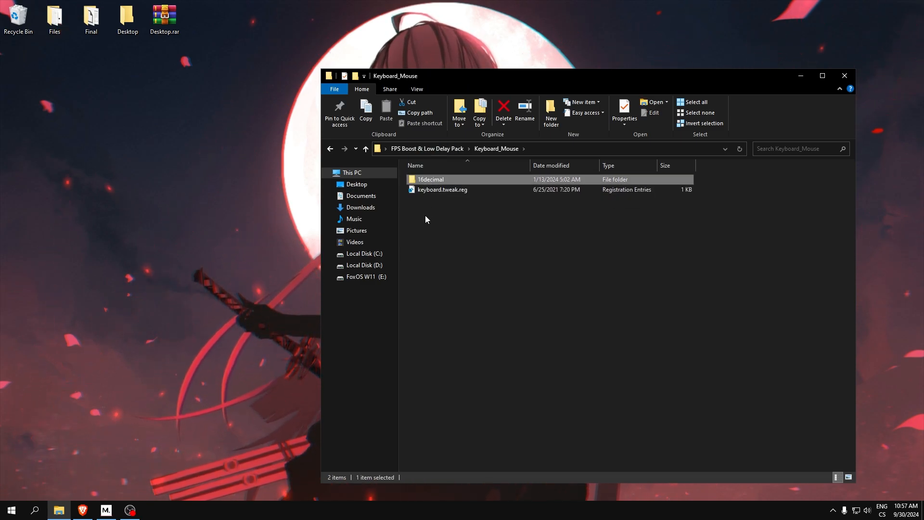
left_click(550, 111)
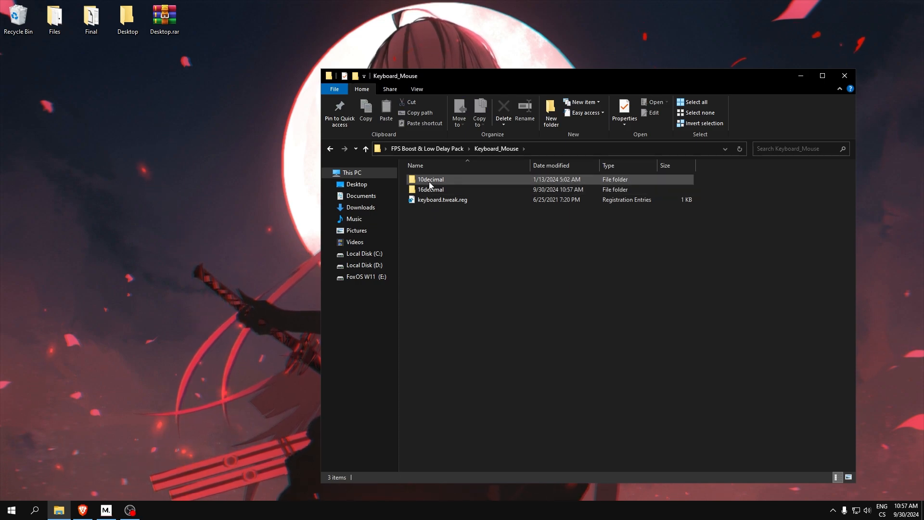
double_click(430, 179)
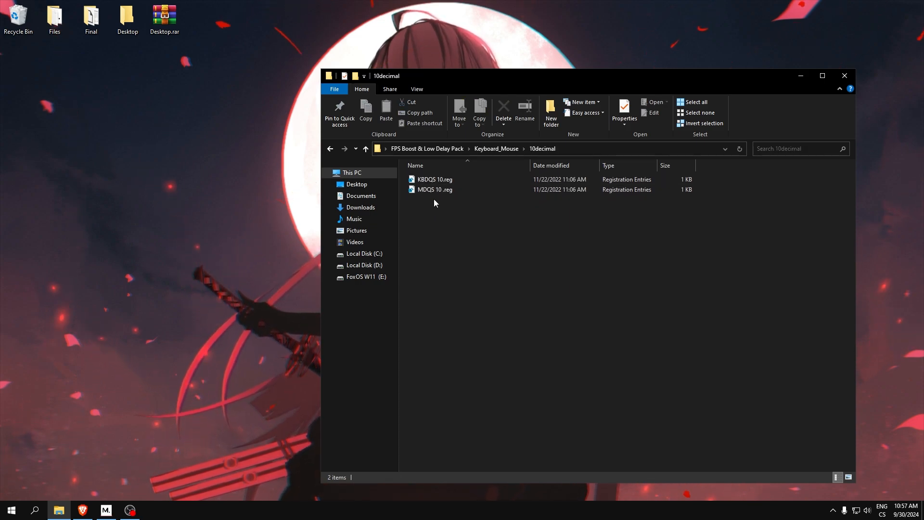
left_click(434, 179)
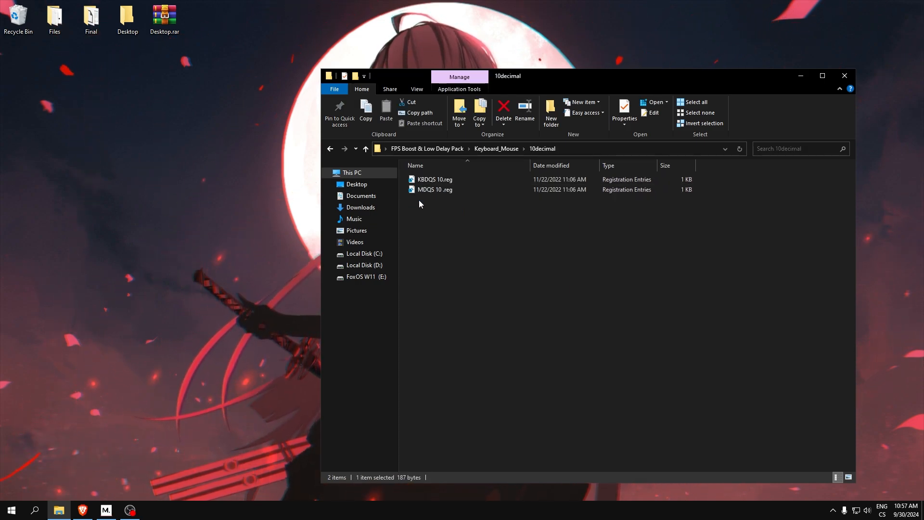
left_click(366, 148)
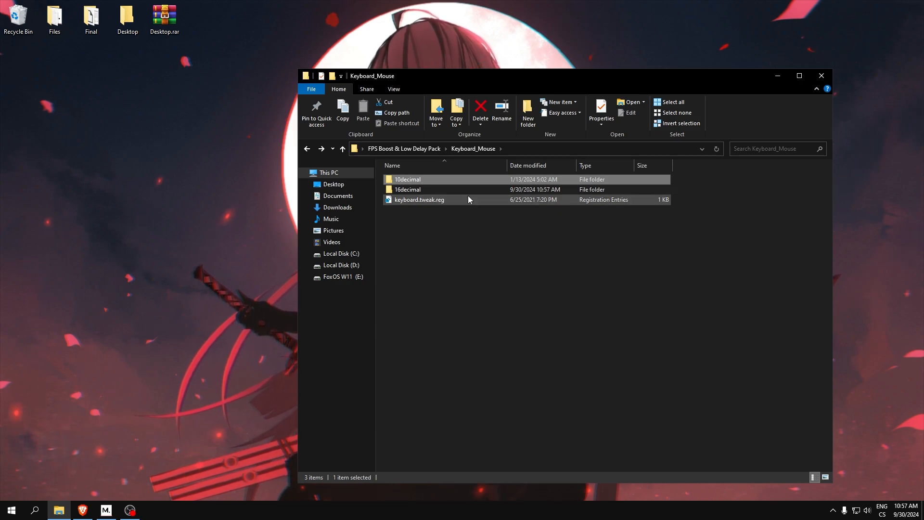
mouse_move(469, 199)
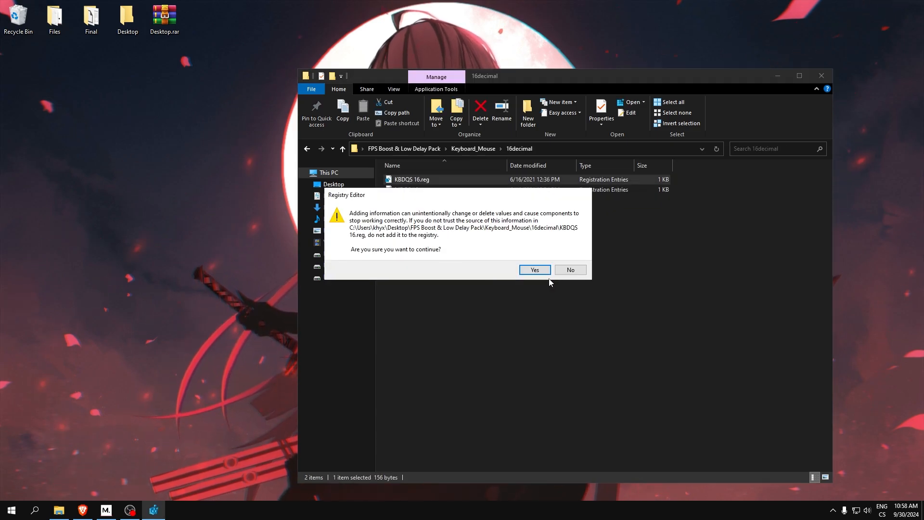
Step: Add the 16decimal KBDQS 16 and MDQS 16 queue-size tweaks to the registry
left_click(533, 270)
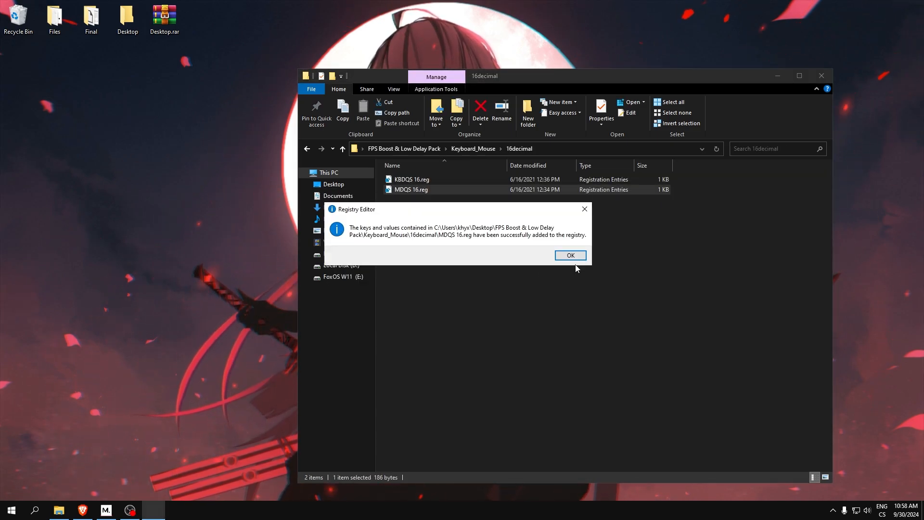
left_click(569, 254)
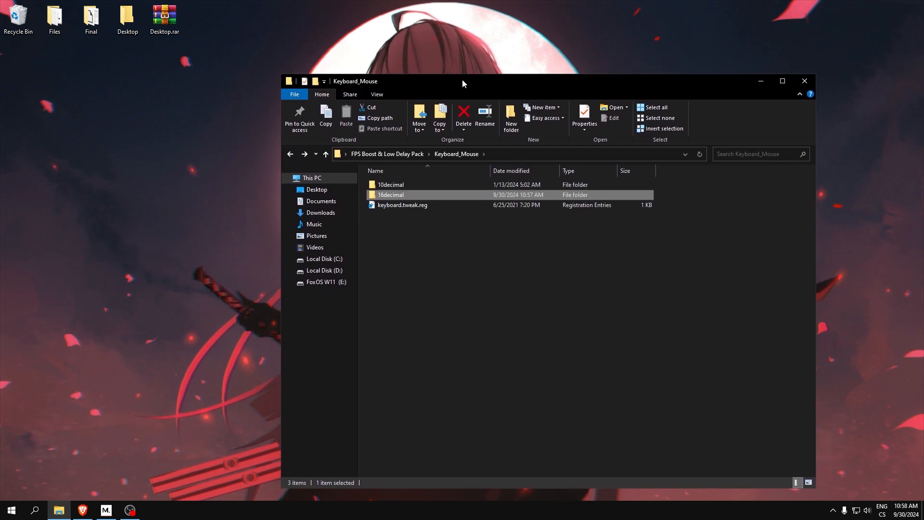
Step: Launch memorycleaner.exe from the MemoryCleaner folder and accept its license
left_click(390, 185)
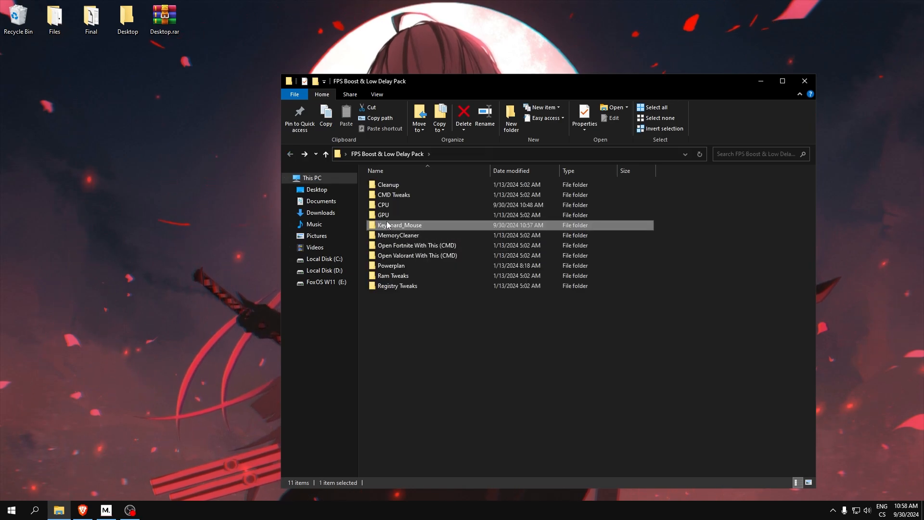
double_click(399, 225)
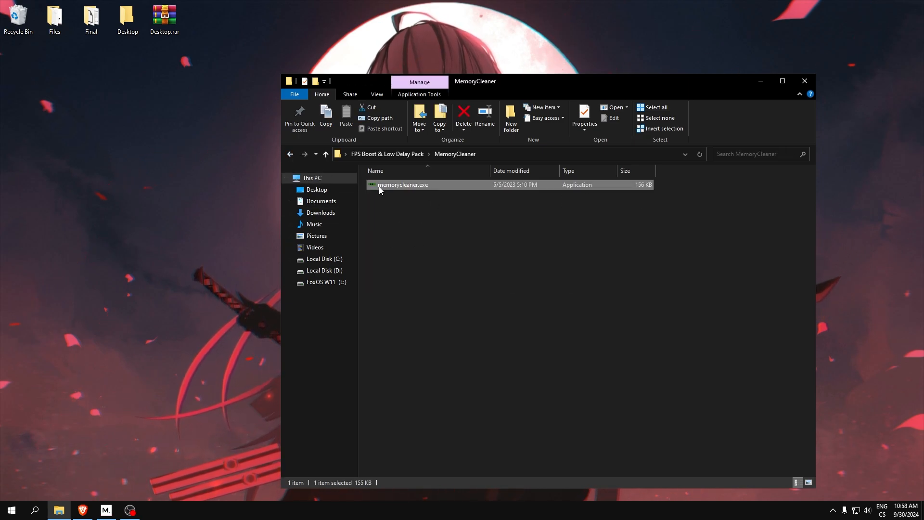
double_click(402, 185)
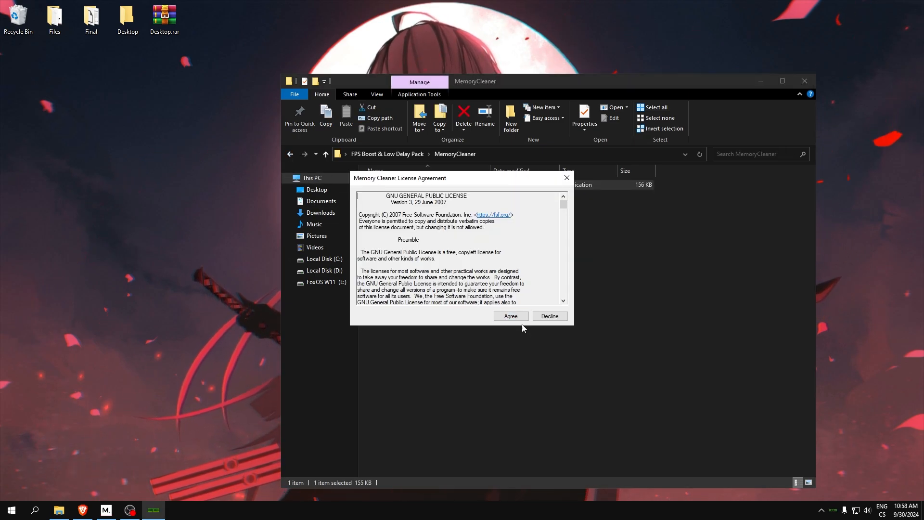
left_click(510, 315)
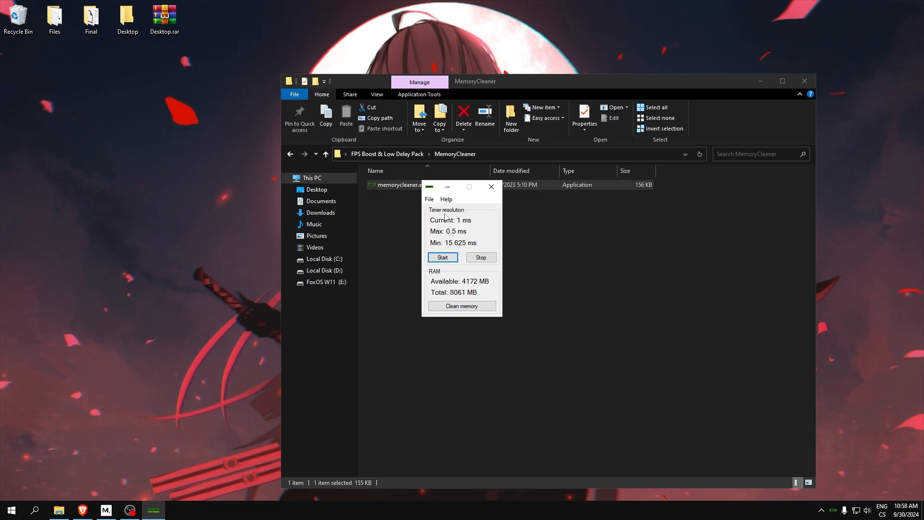
Step: Set timer resolution to the 0.5 ms maximum, clean memory and close the tool
left_click(441, 257)
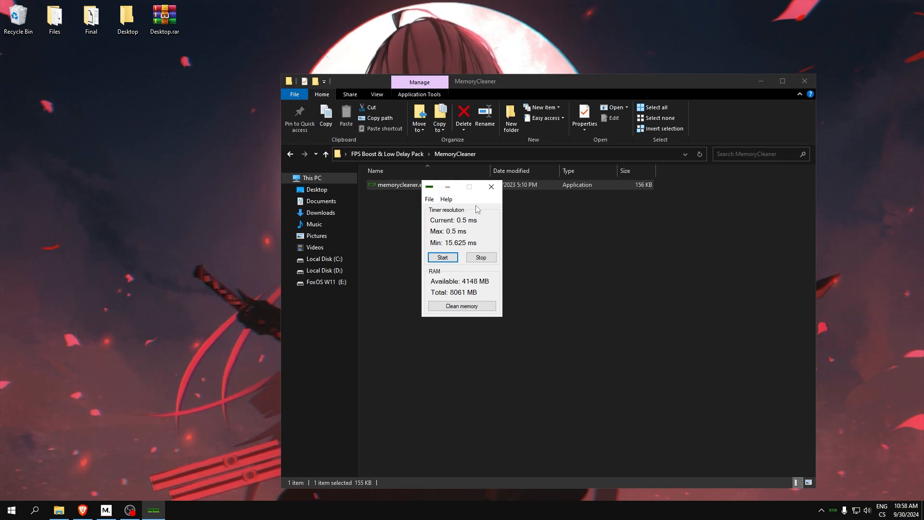
left_click(461, 305)
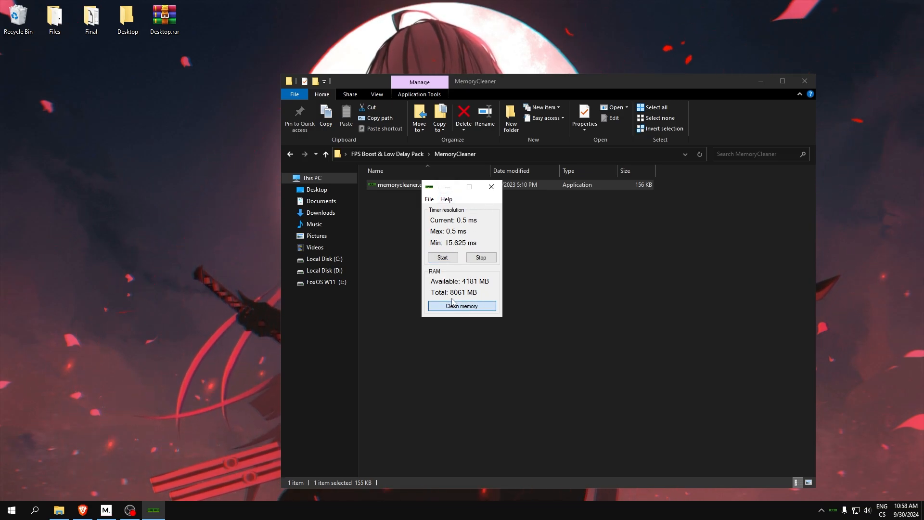
left_click(462, 305)
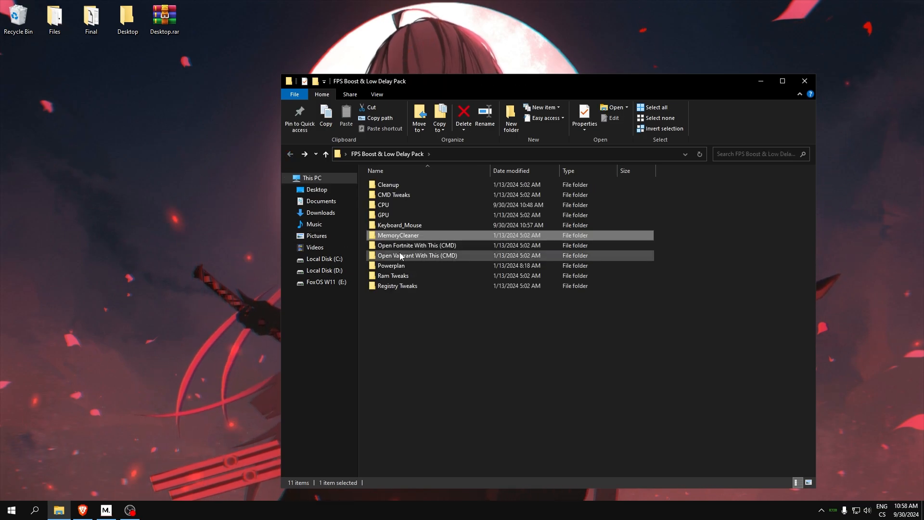
Step: Open fortnite.bat from 'Open Fortnite With This (CMD)' in Notepad and review its priority lines
left_click(416, 246)
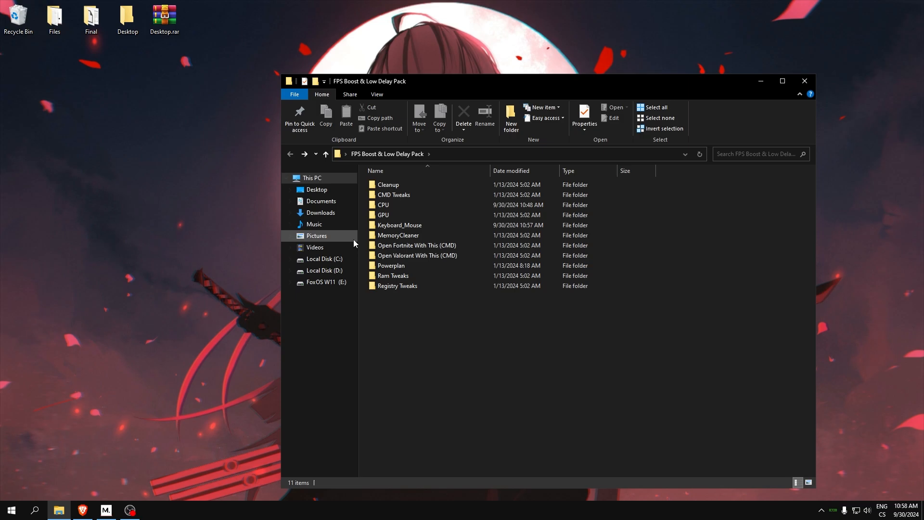
mouse_move(415, 255)
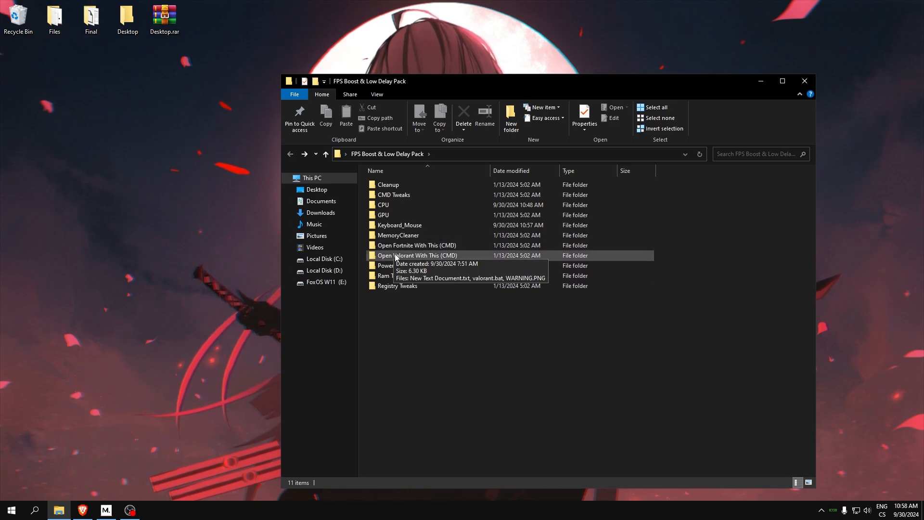
double_click(416, 245)
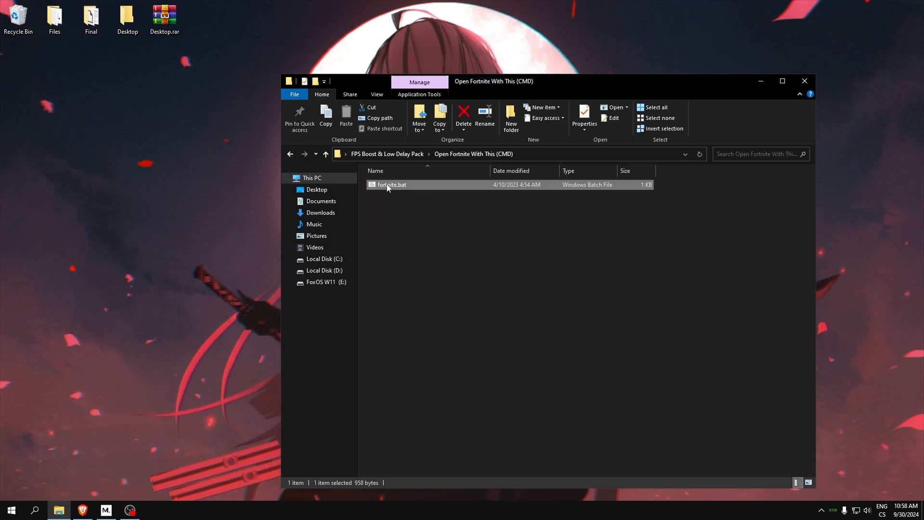
double_click(390, 185)
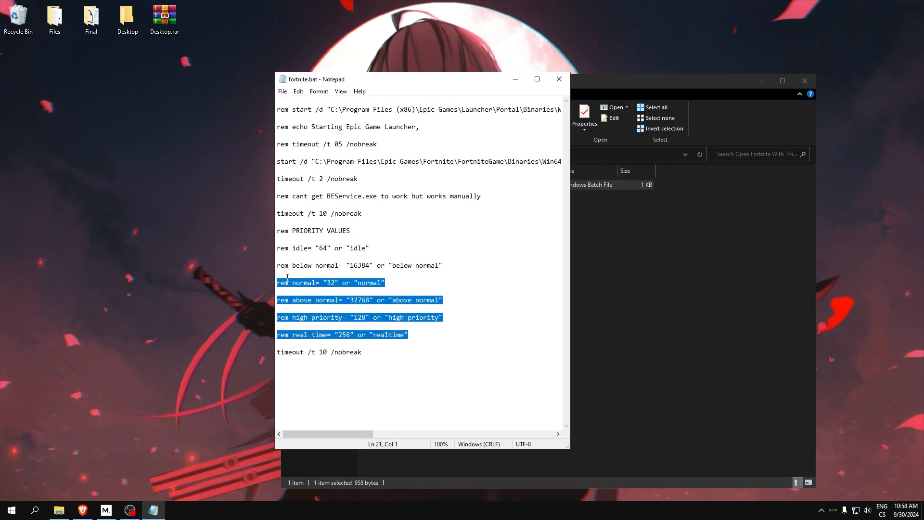
left_click(407, 334)
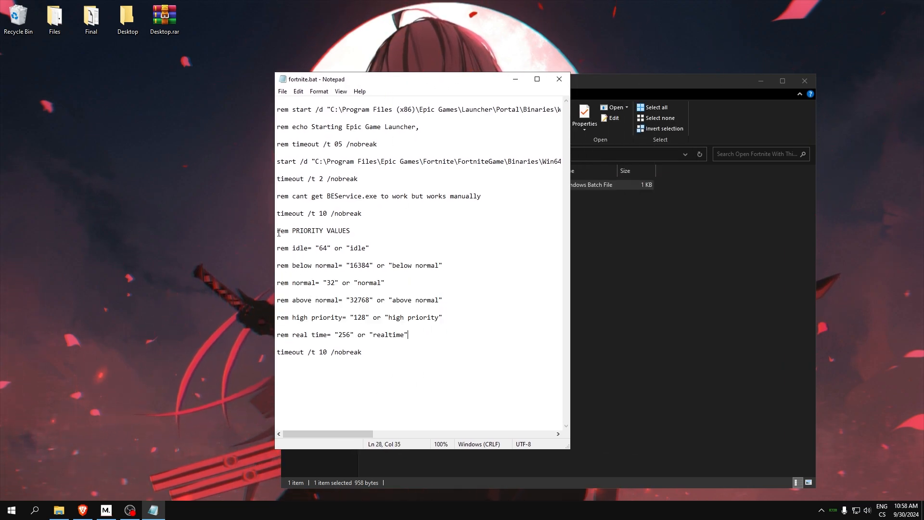
triple_click(359, 317)
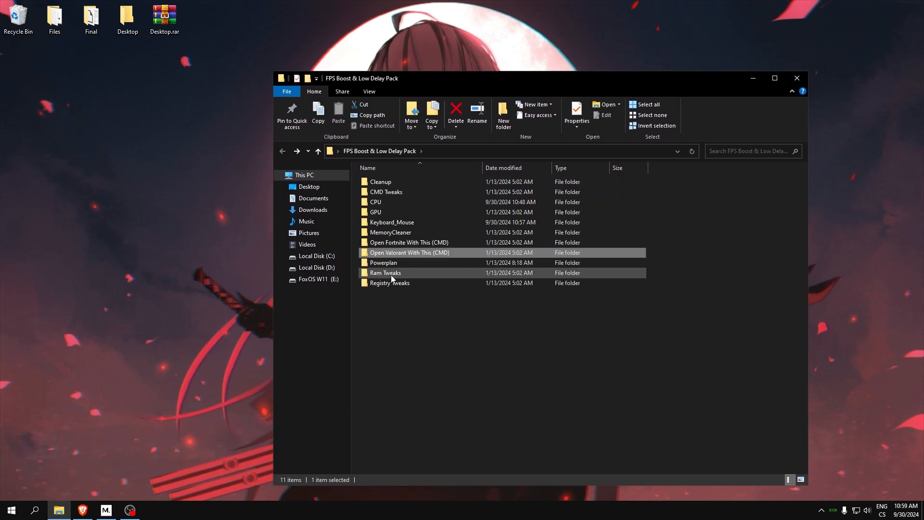
Step: Merge 3 Disable Power Throttling.reg from the Powerplan folder, then return to the main pack folder
double_click(384, 261)
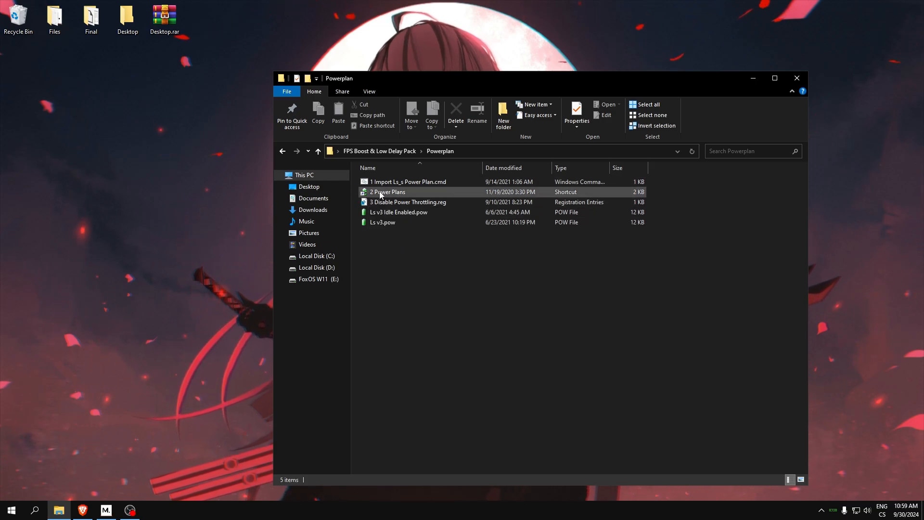
double_click(407, 201)
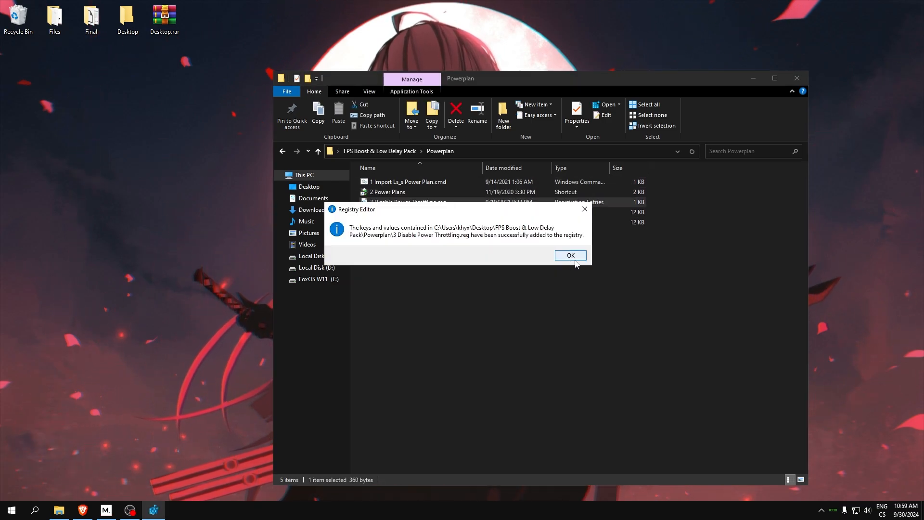
left_click(568, 254)
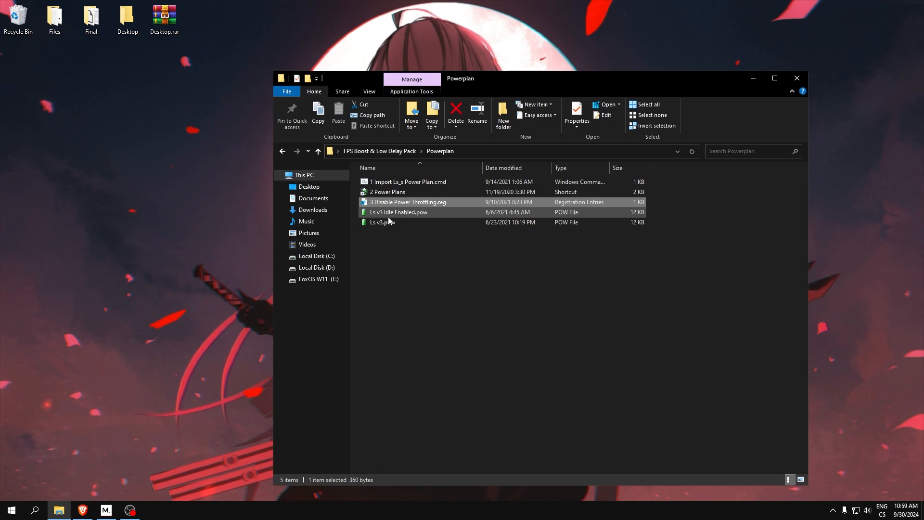
left_click(399, 211)
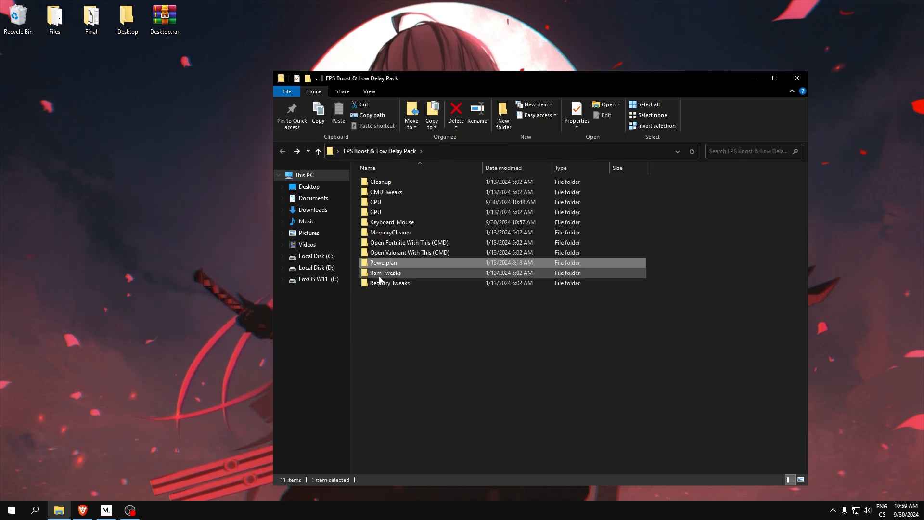
Step: Merge 1. Memory Management Optimizations.reg from Ram Tweaks, confirming with Yes, then head back
double_click(385, 273)
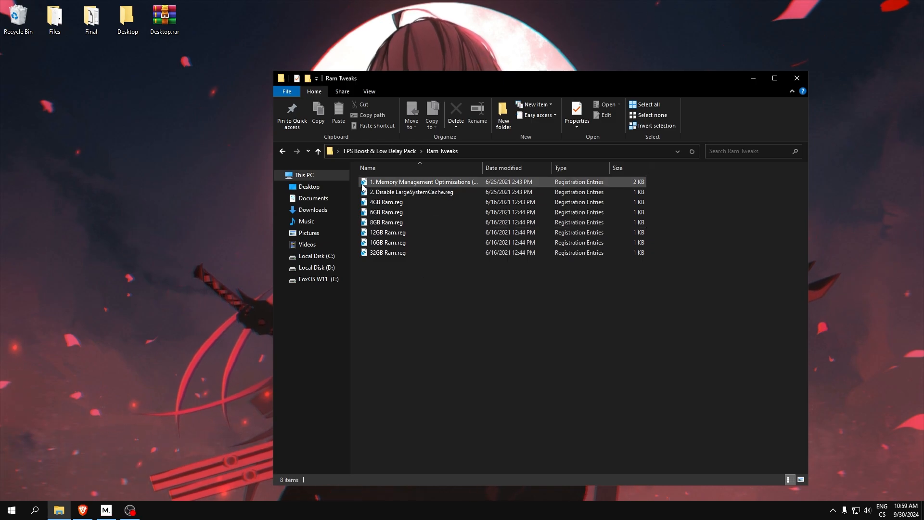
double_click(424, 182)
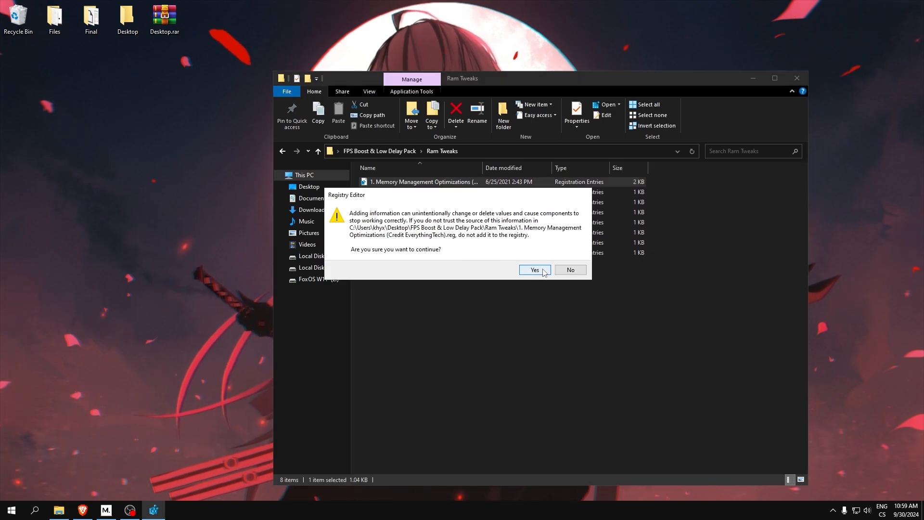
left_click(532, 269)
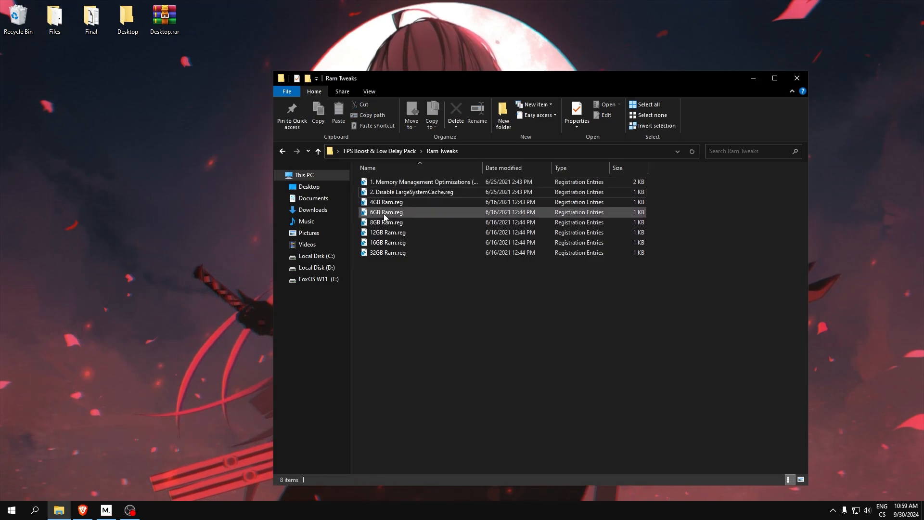
left_click(386, 222)
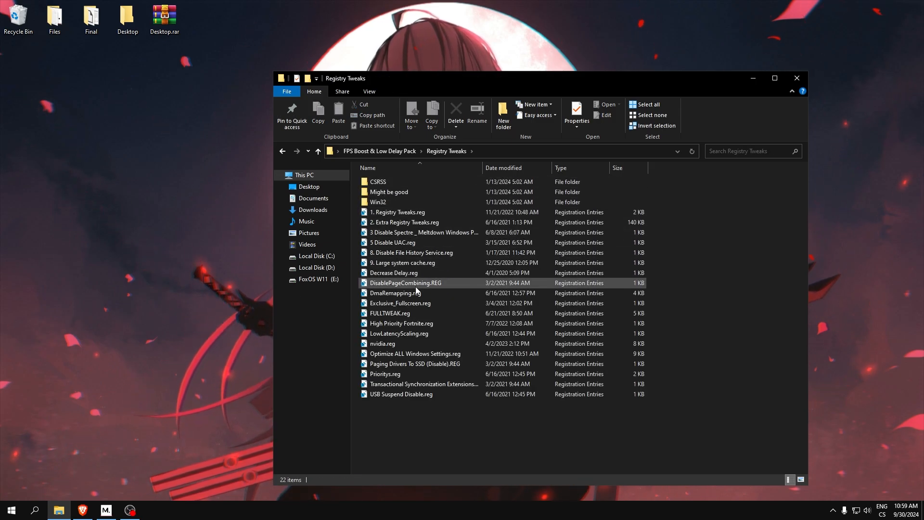
Step: Select the Registry Tweaks .reg files and merge Exclusive_Fullscreen.reg and nvidia.reg
left_click(398, 212)
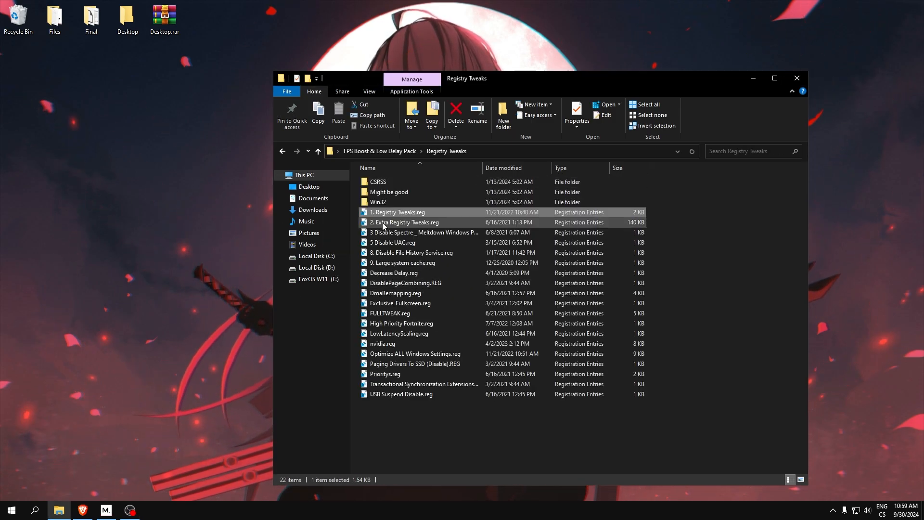
left_click(411, 252)
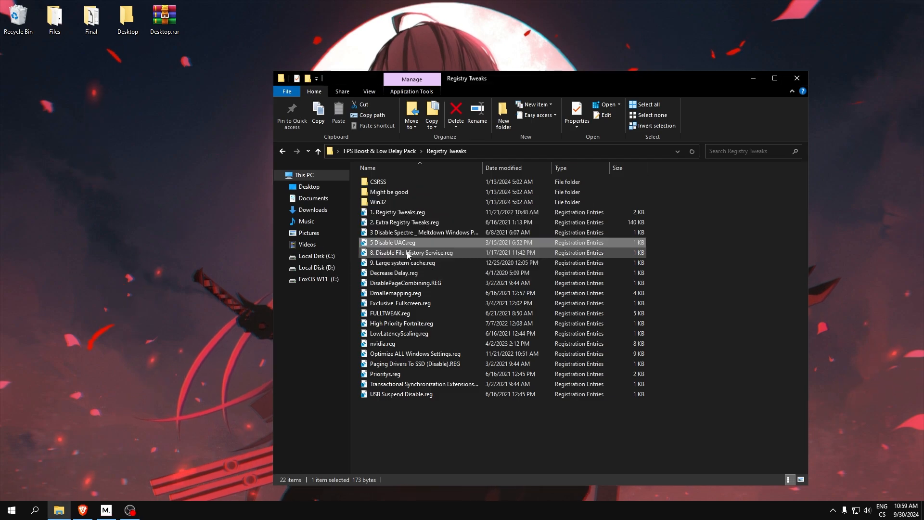
left_click(405, 282)
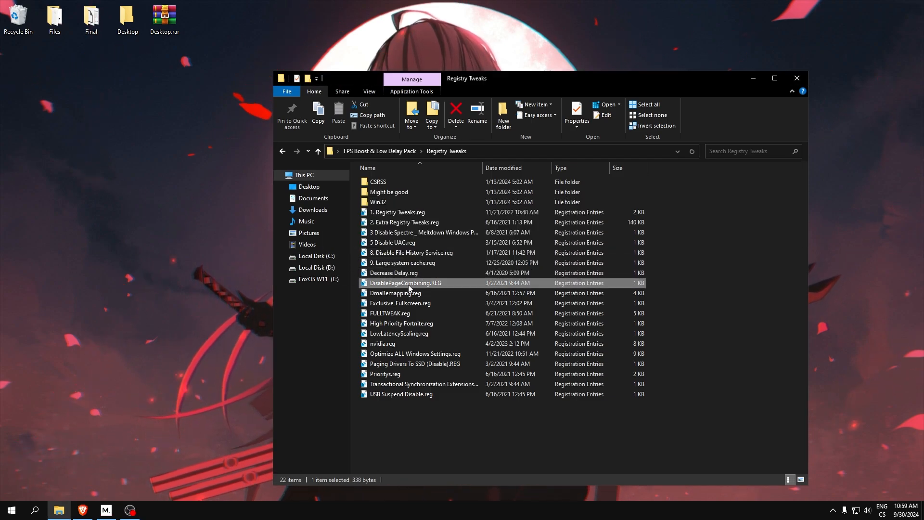
double_click(400, 302)
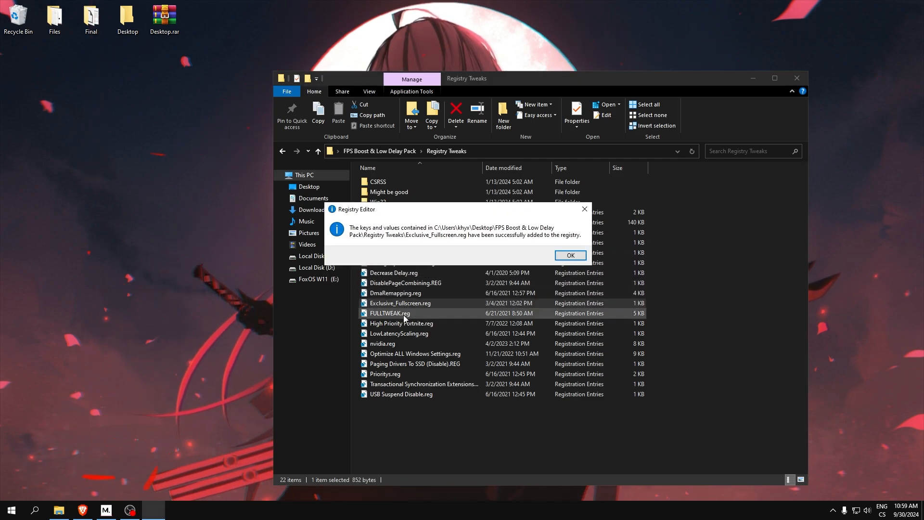
left_click(569, 255)
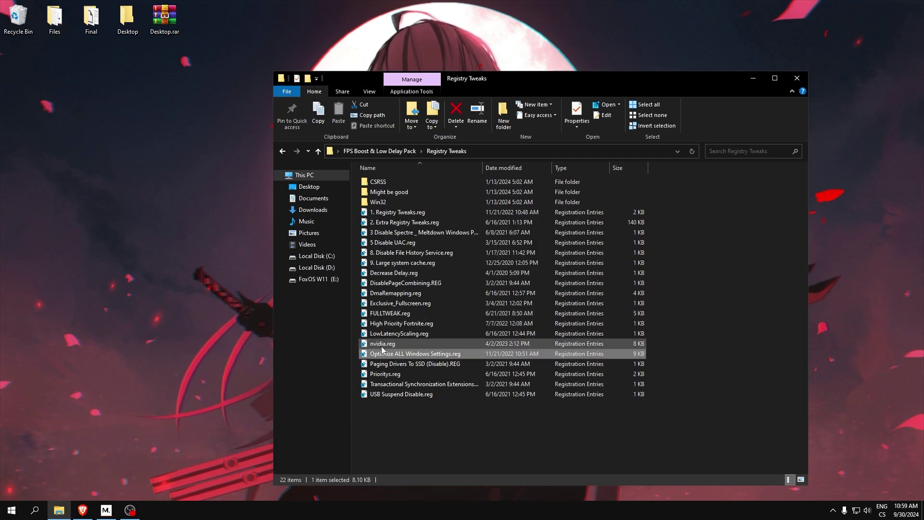
double_click(423, 384)
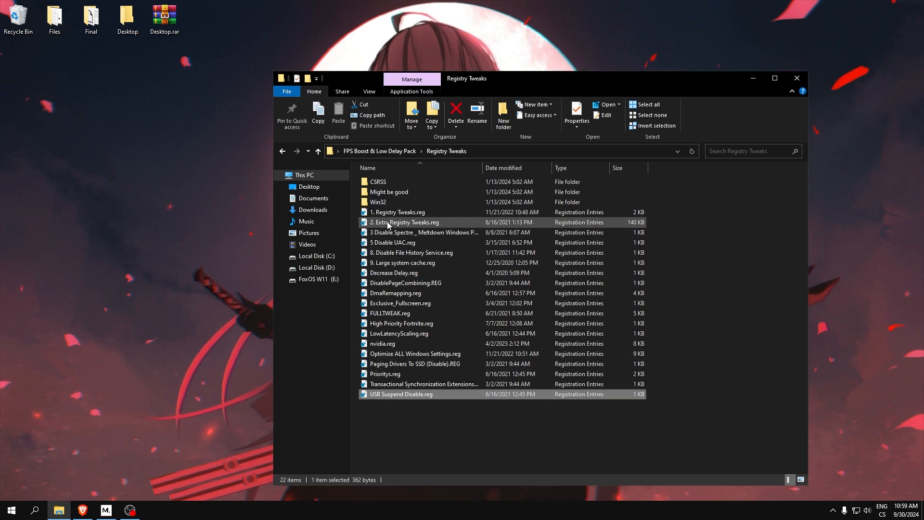
Step: Browse the CSRSS and Might be good subfolders, returning to Registry Tweaks each time
double_click(377, 182)
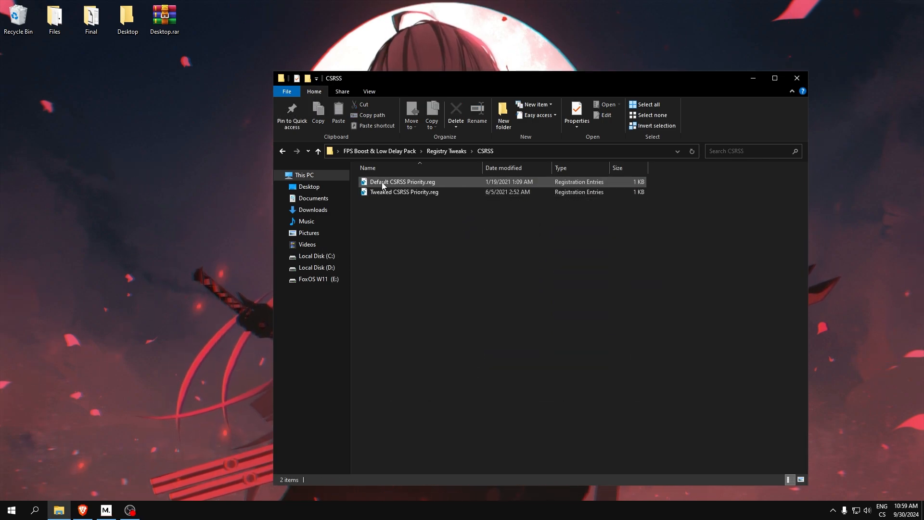
left_click(445, 151)
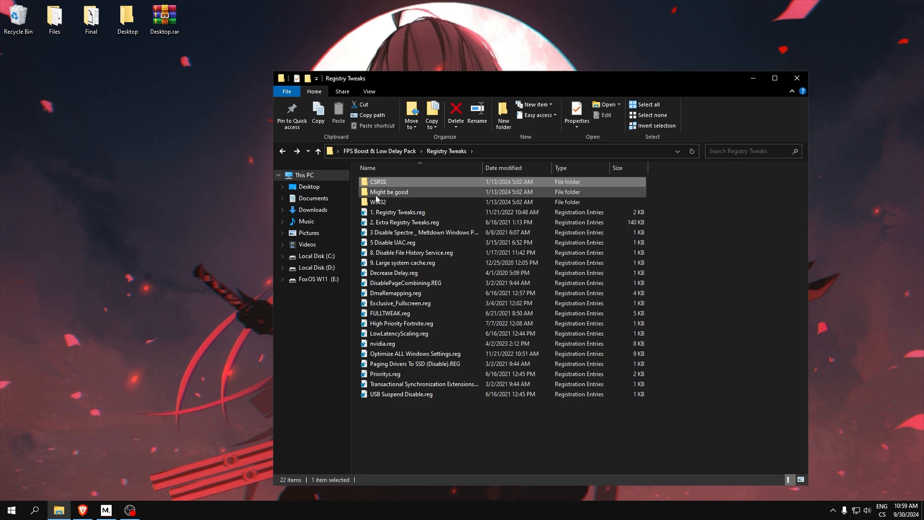
double_click(388, 191)
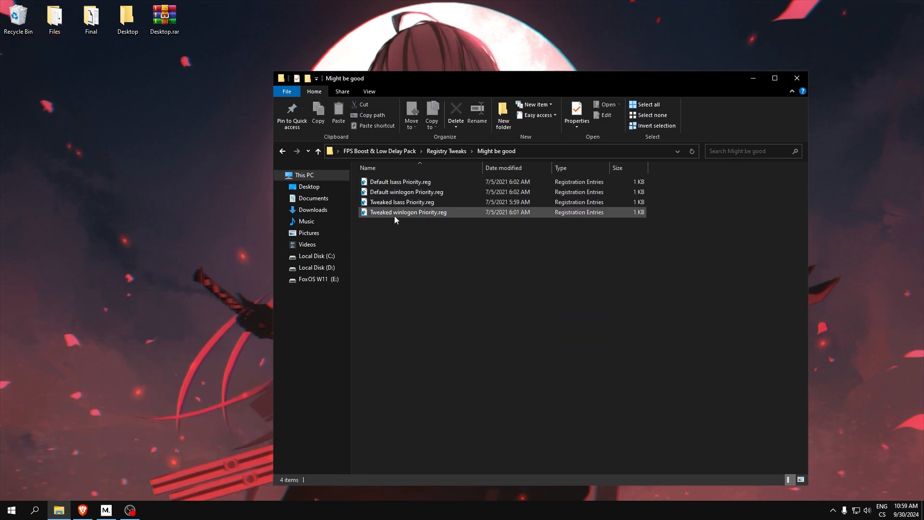
left_click(408, 212)
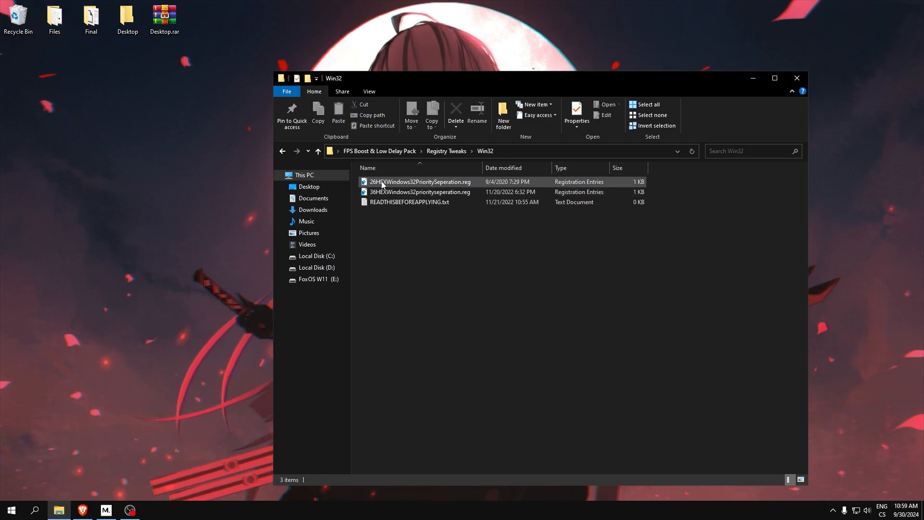
Step: Preview 26HEXWindows32PrioritySeperation.reg in Notepad, then merge it into the registry
double_click(409, 202)
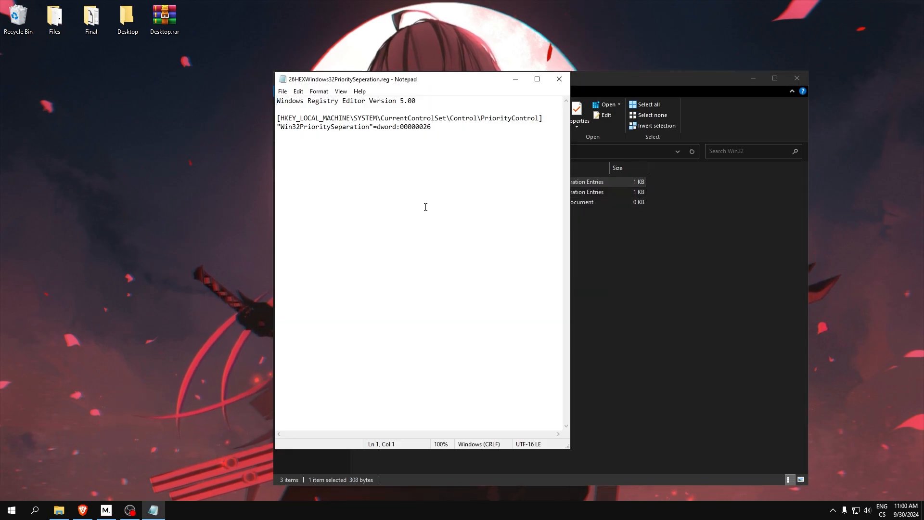
right_click(392, 191)
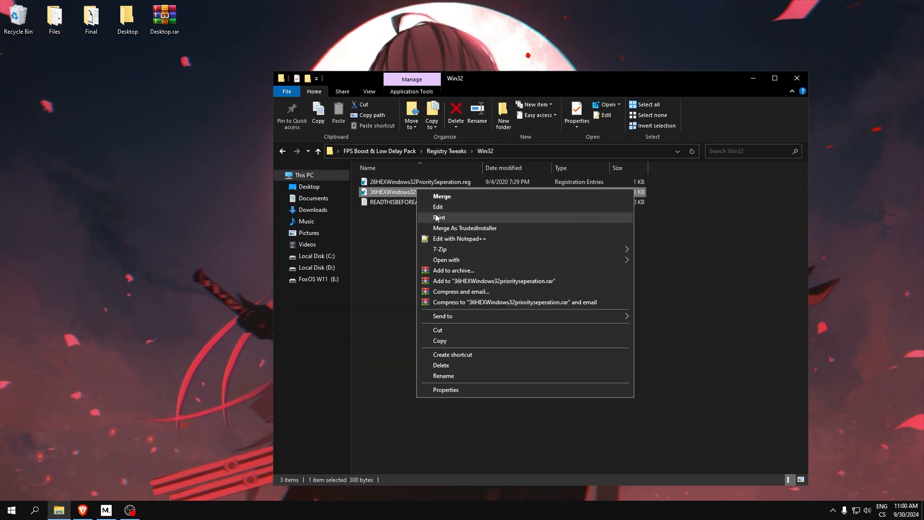
left_click(438, 206)
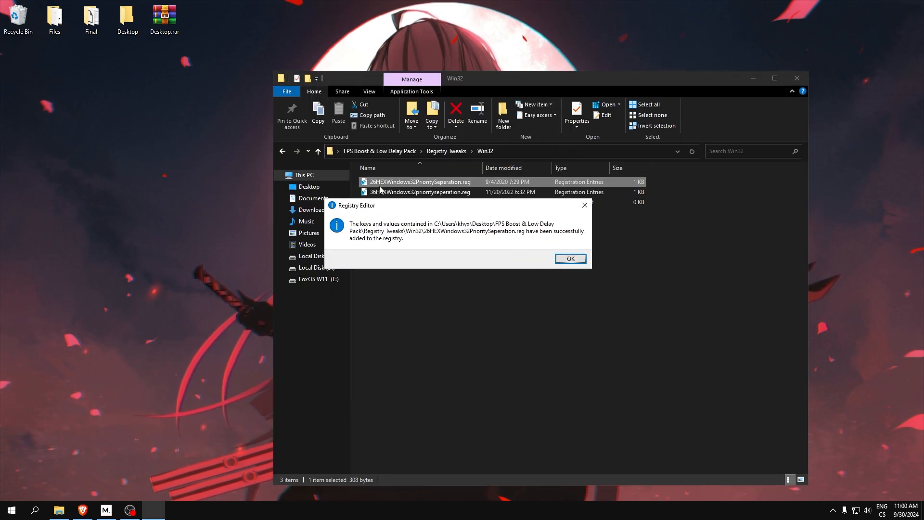
left_click(569, 258)
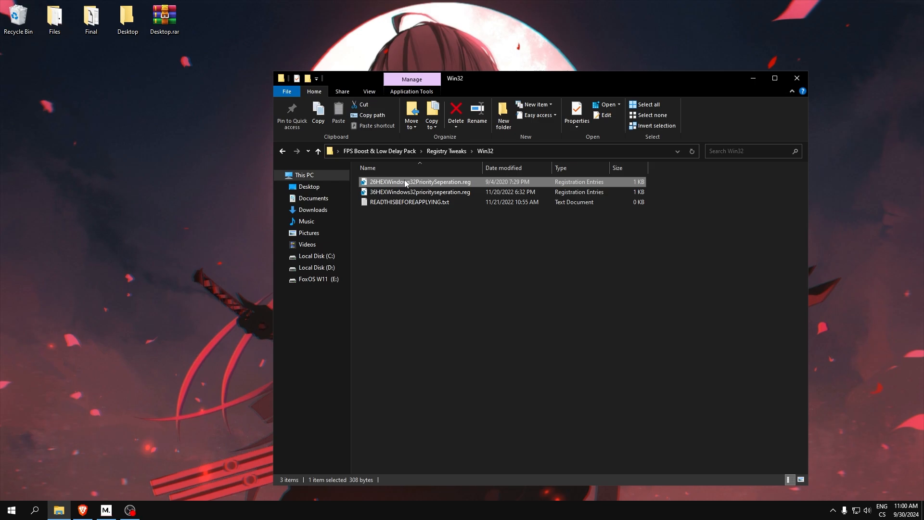
Step: Close File Explorer and select the FPS Boost & Low Delay Pack folder on the desktop
left_click(282, 151)
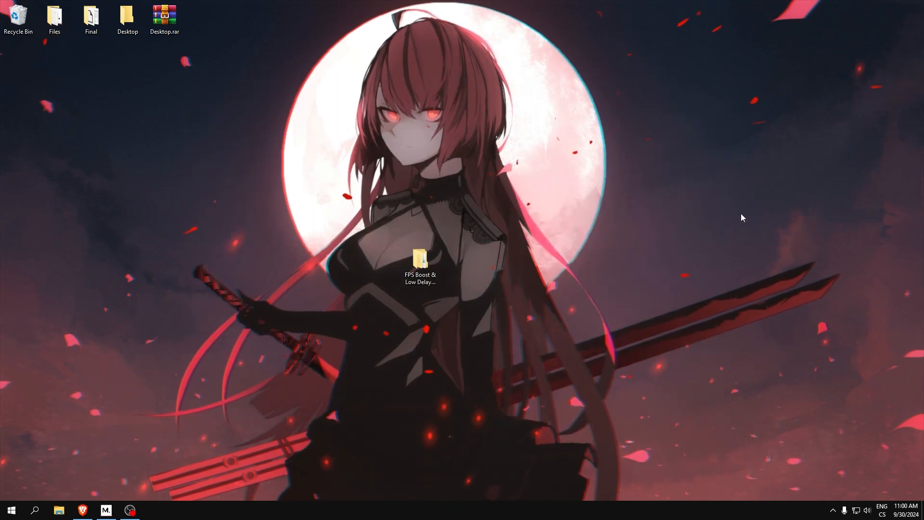
left_click(419, 259)
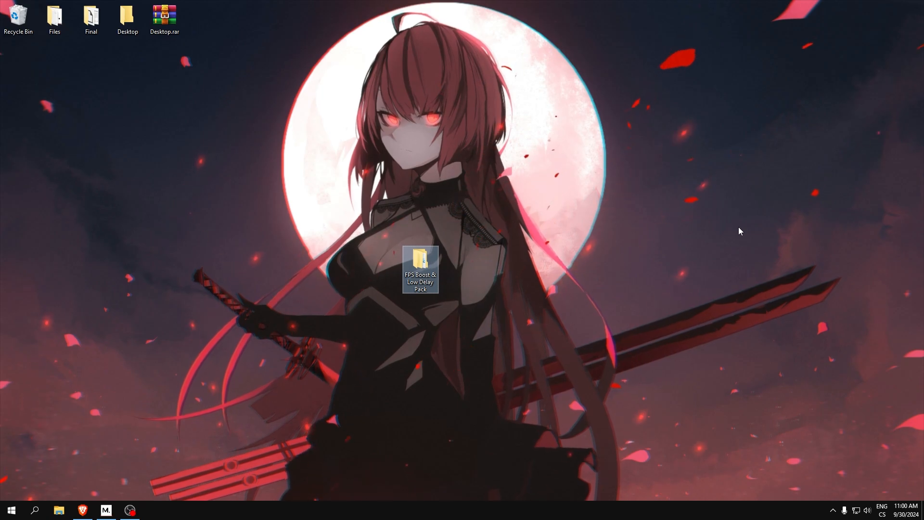